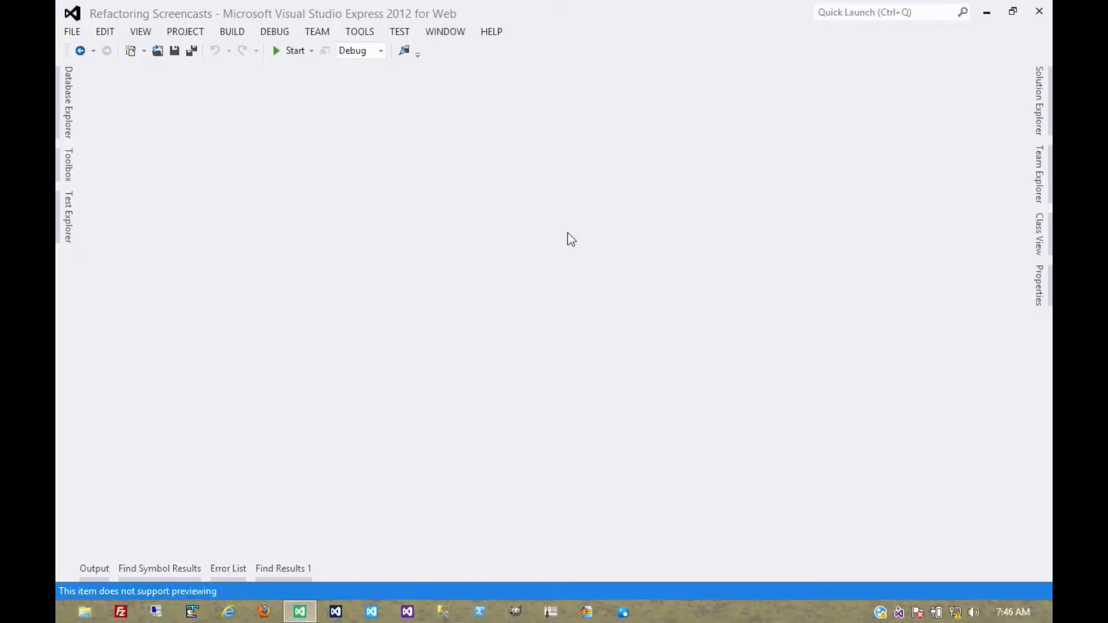
{"action": "mouse_move", "coordinate": [1016, 124]}
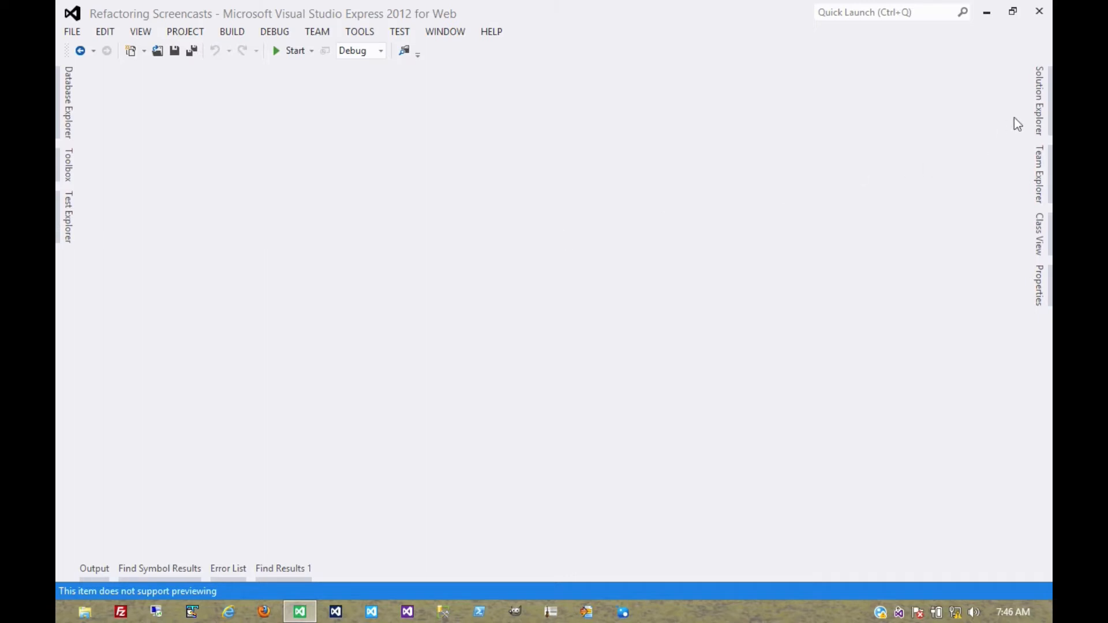
Step: Show Solution Explorer with Simple Example.cs visible under Organizing Data
{"action": "left_click", "coordinate": [1039, 99]}
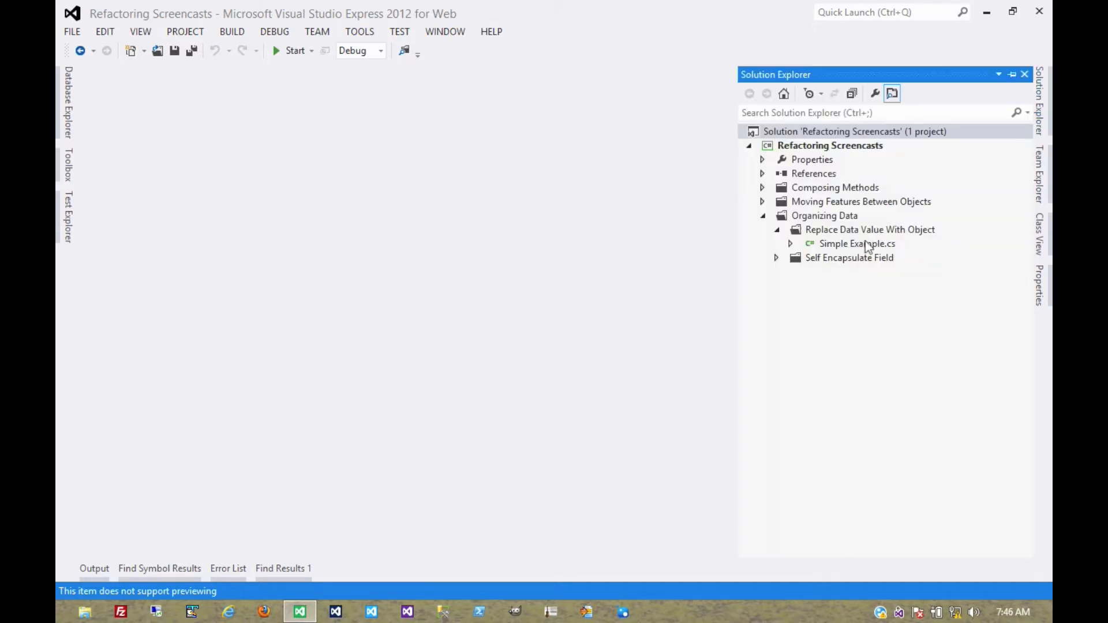
Step: Open Simple Example.cs and place the insertion point after the Order class
{"action": "double_click", "coordinate": [858, 244]}
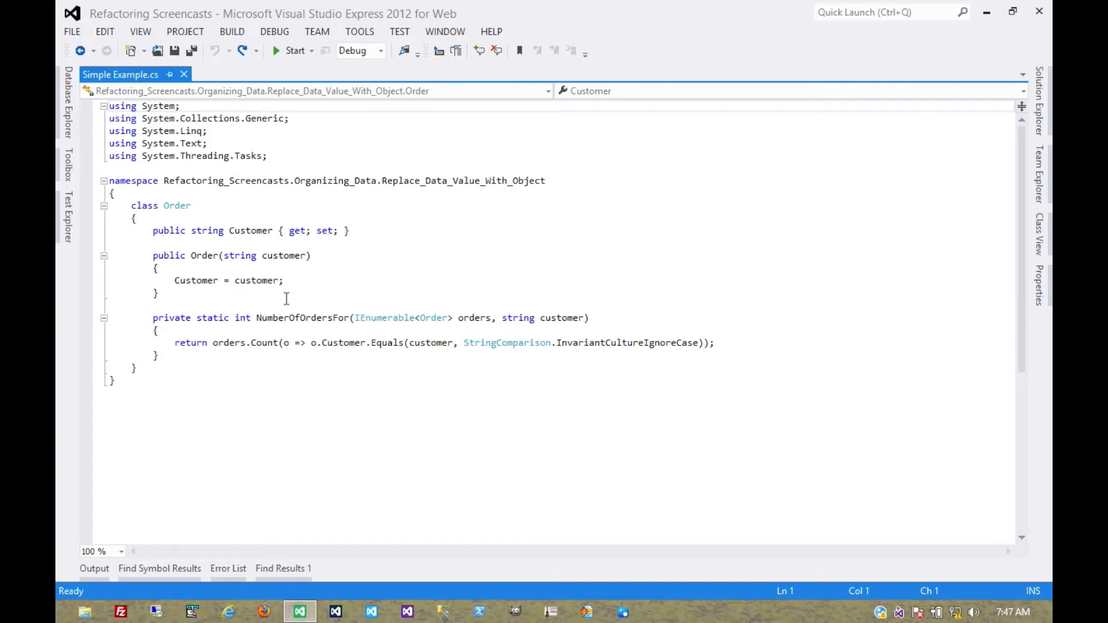
{"action": "double_click", "coordinate": [250, 231]}
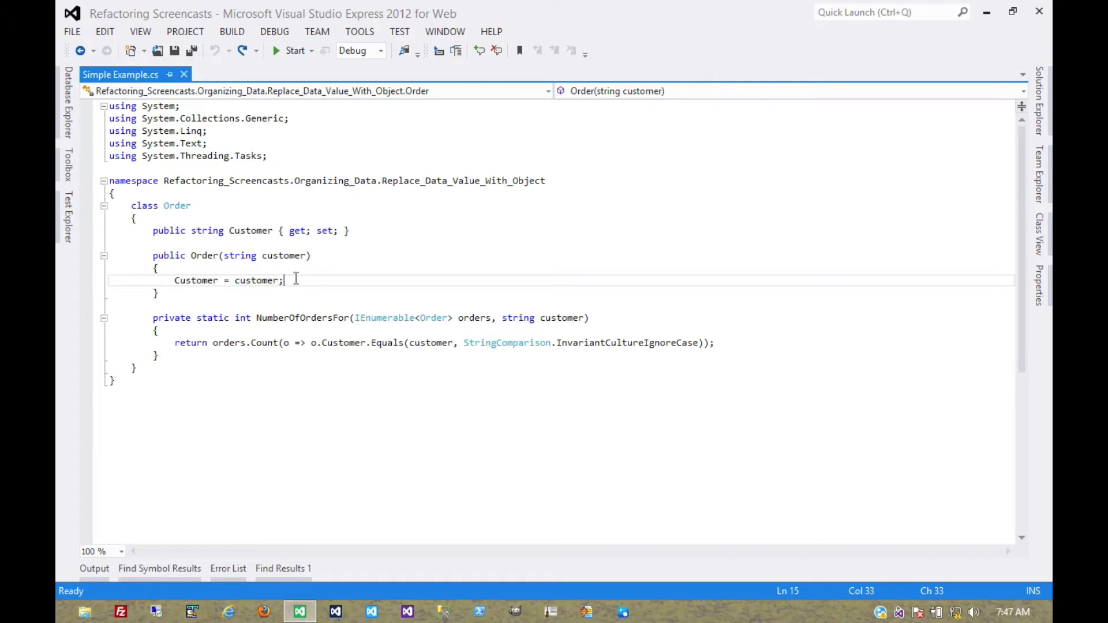
{"action": "mouse_move", "coordinate": [289, 256]}
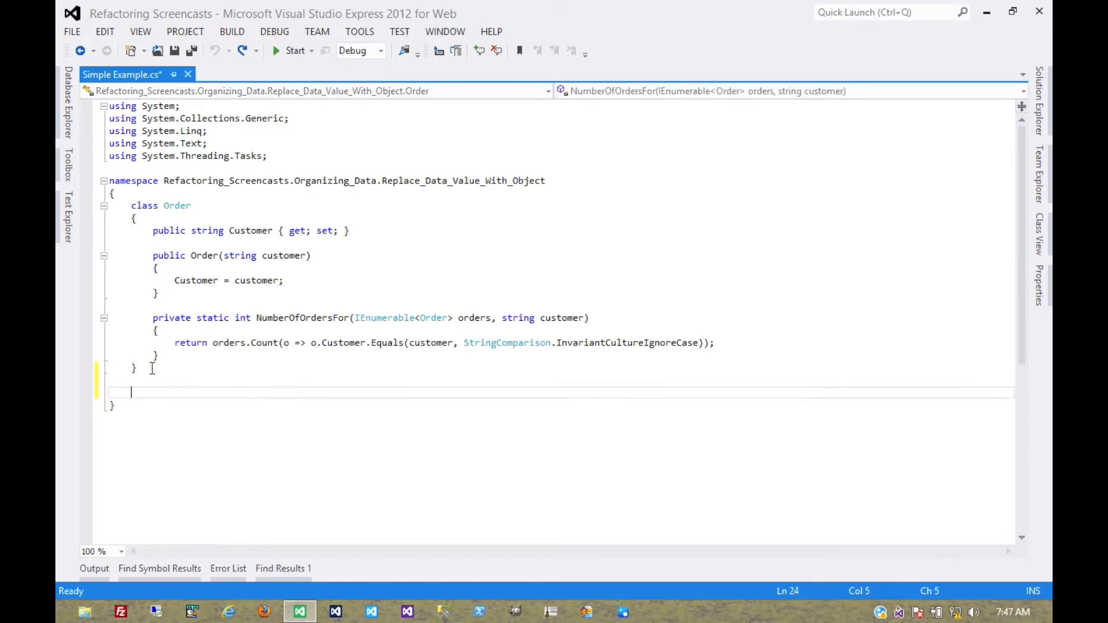
Step: Write class Customer with a public string Name { get; private set; } property
{"action": "type", "text": "class Customer"}
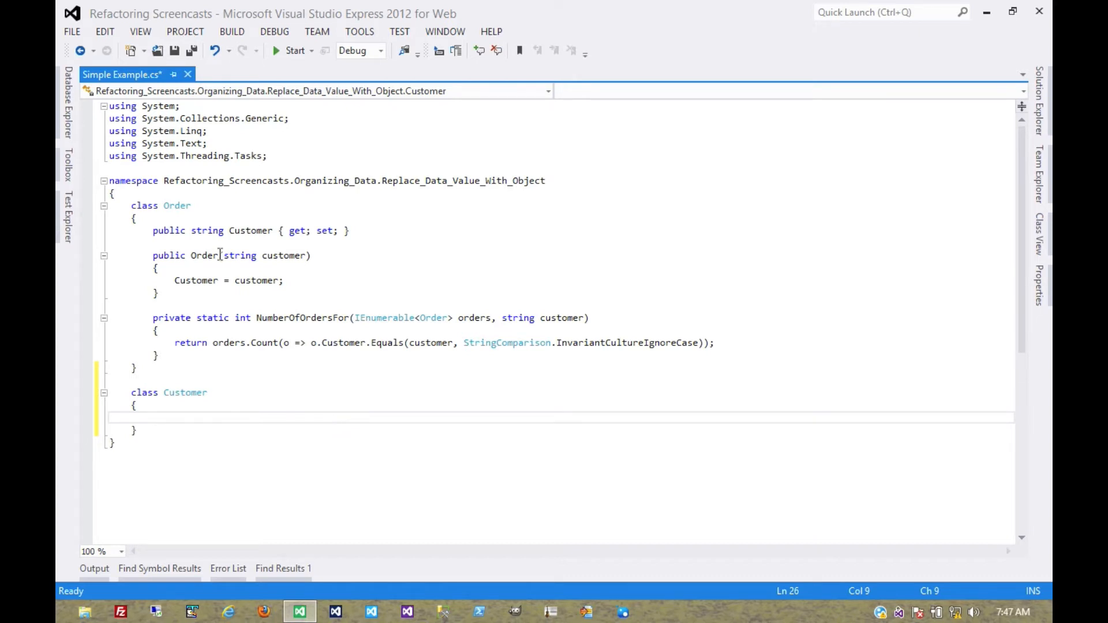
{"action": "mouse_move", "coordinate": [361, 273]}
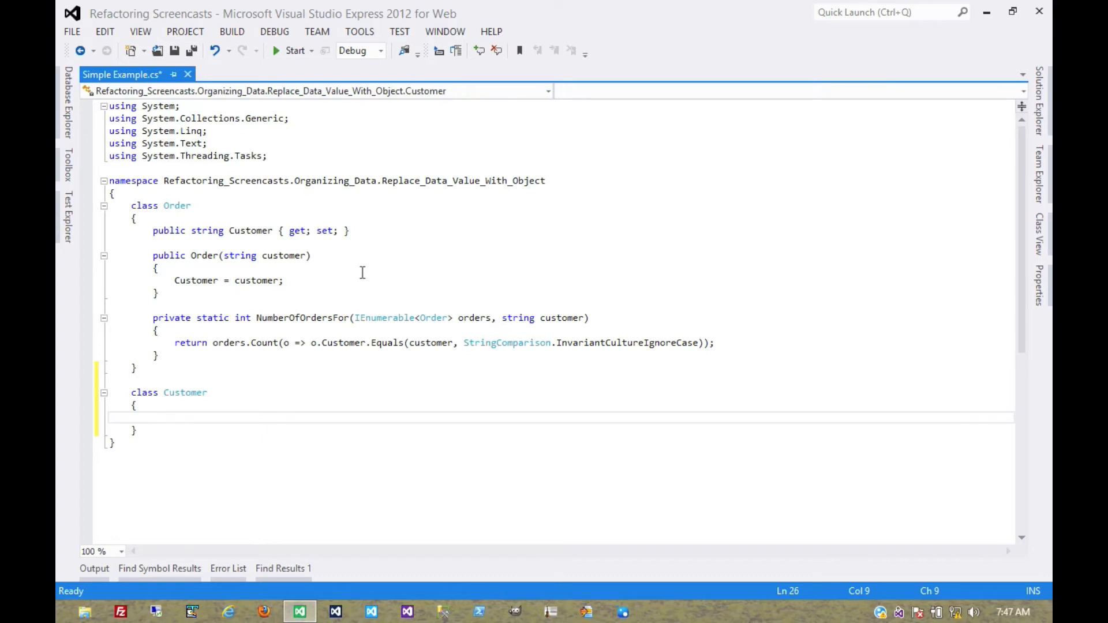
{"action": "type", "text": "public string"}
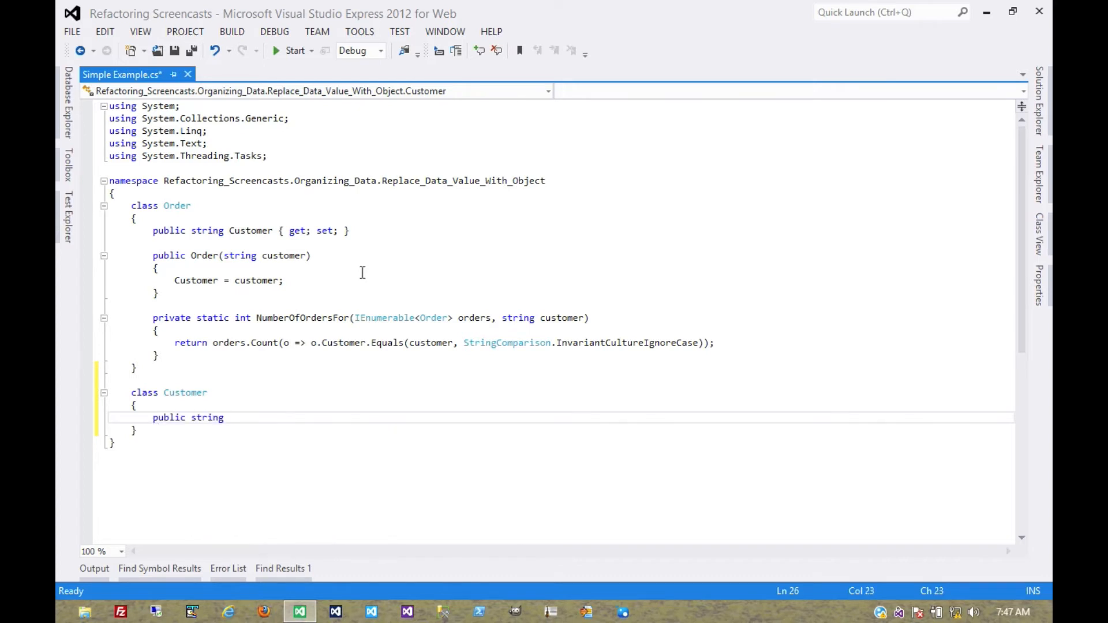
{"action": "type", "text": "Name{"}
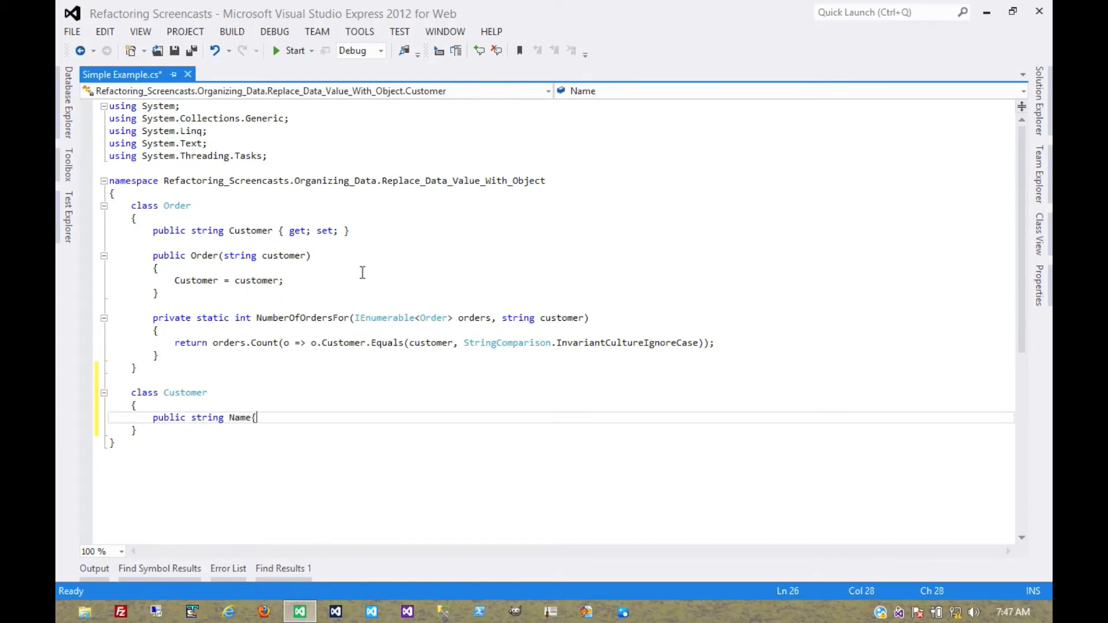
{"action": "type", "text": "get; private"}
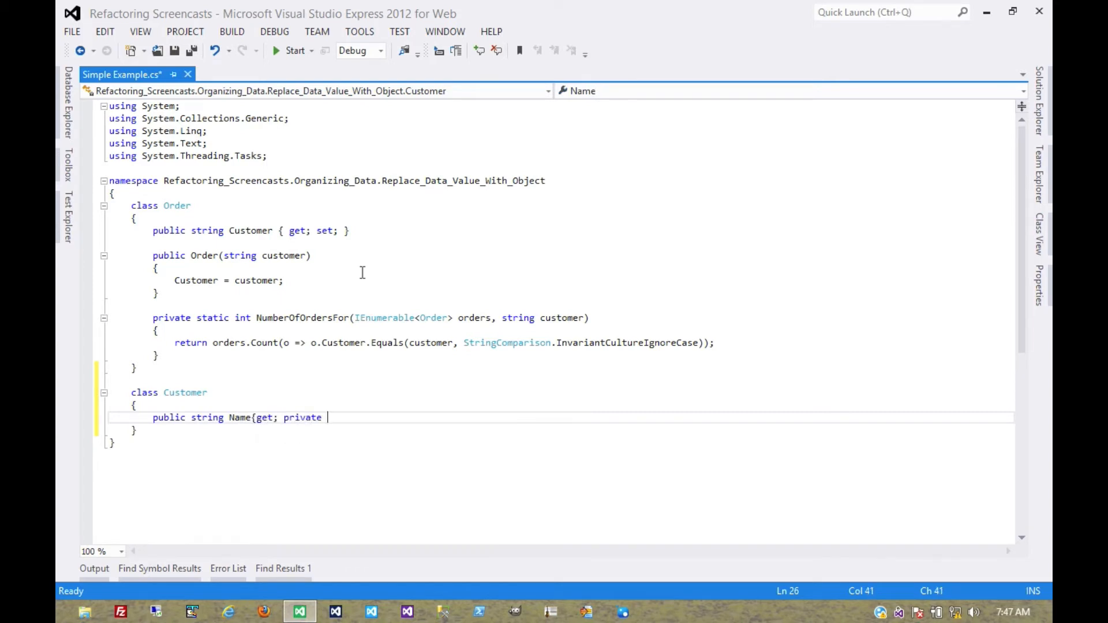
{"action": "type", "text": "set; }"}
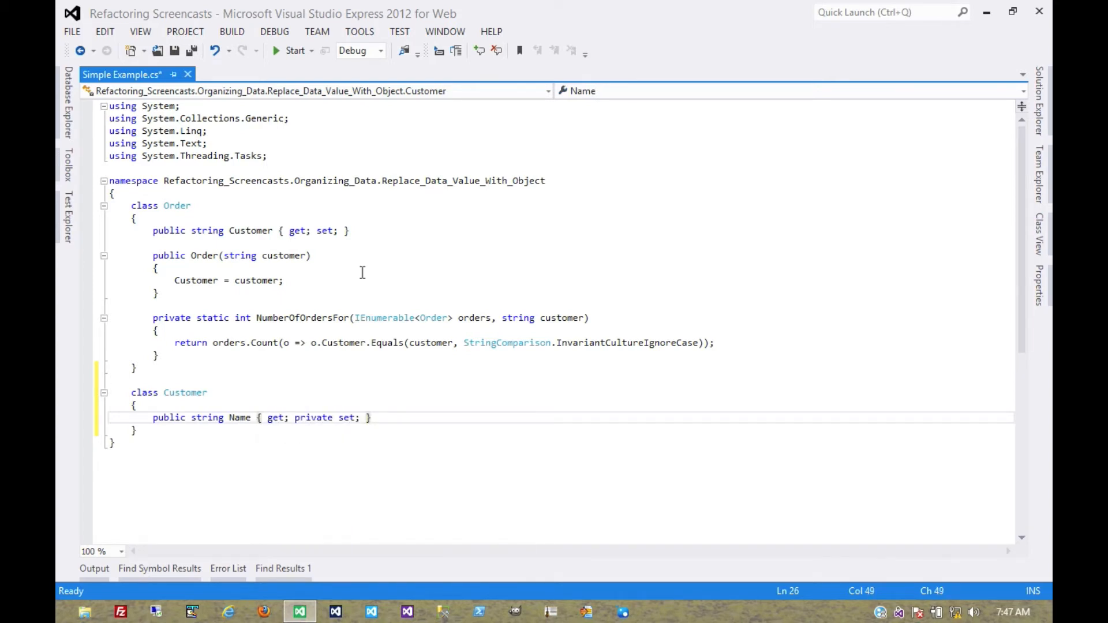
{"action": "key", "text": "enter"}
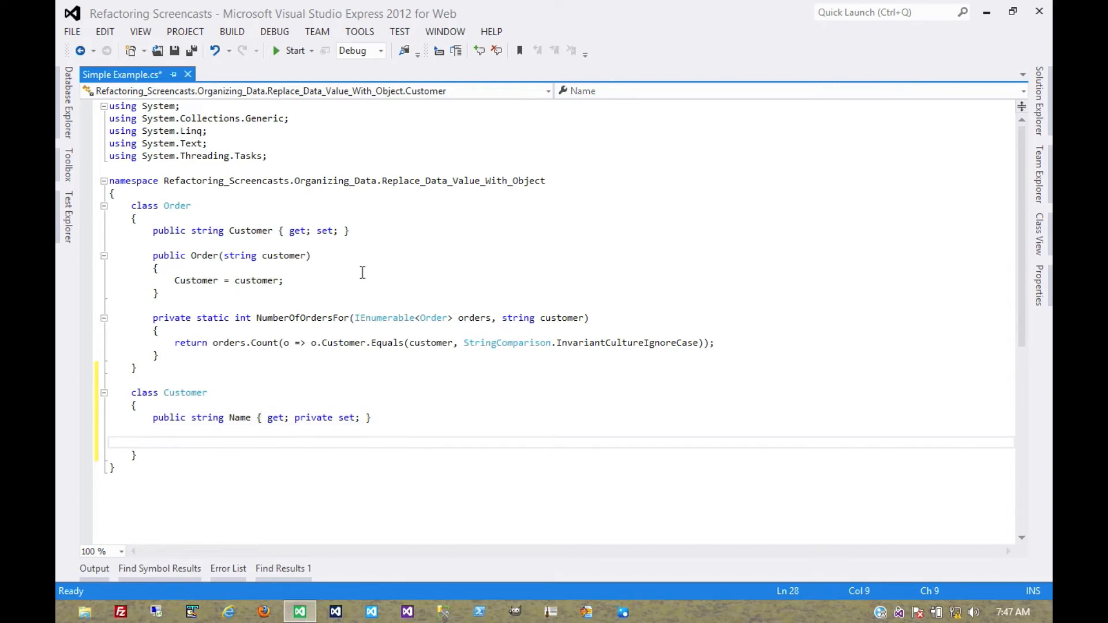
Step: Add a Customer(string name) constructor that assigns Name = name
{"action": "type", "text": "public Customer("}
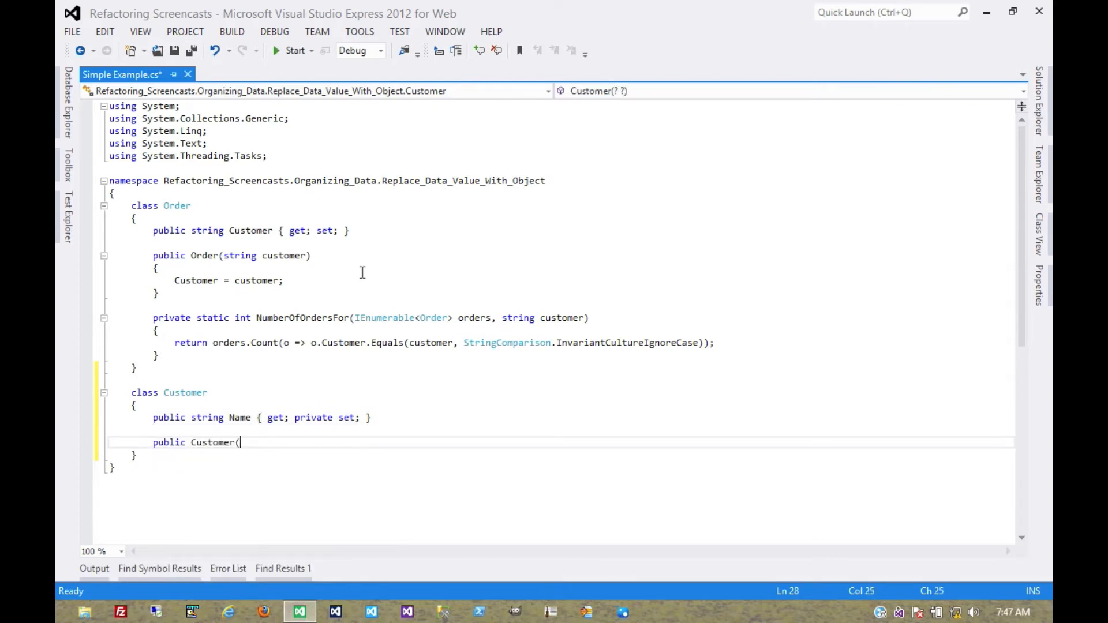
{"action": "type", "text": "string name)"}
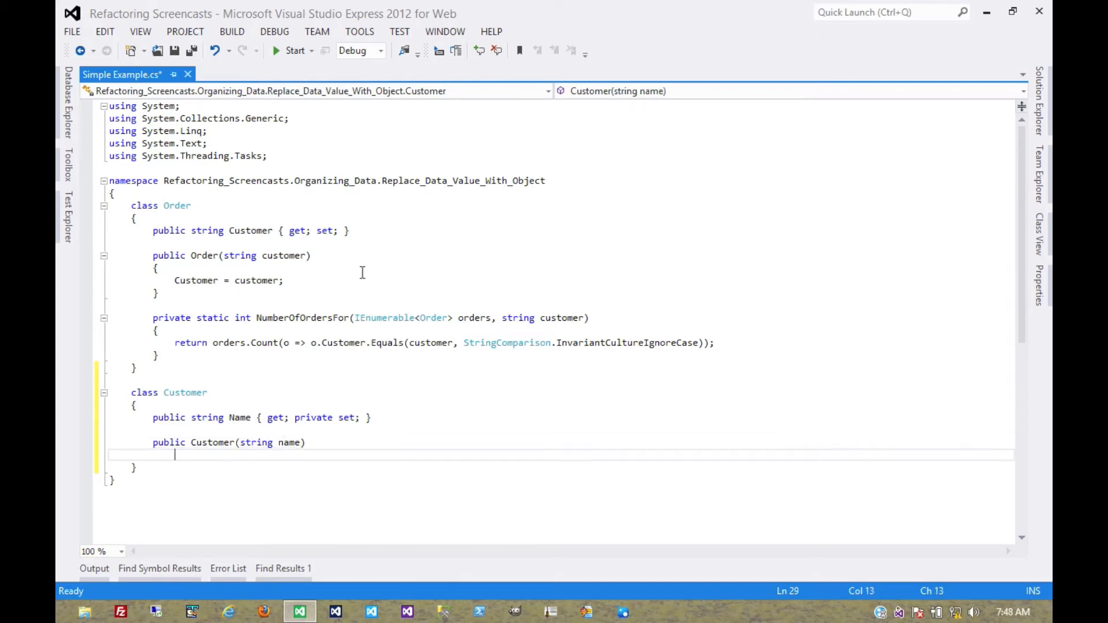
{"action": "type", "text": "Name = name;"}
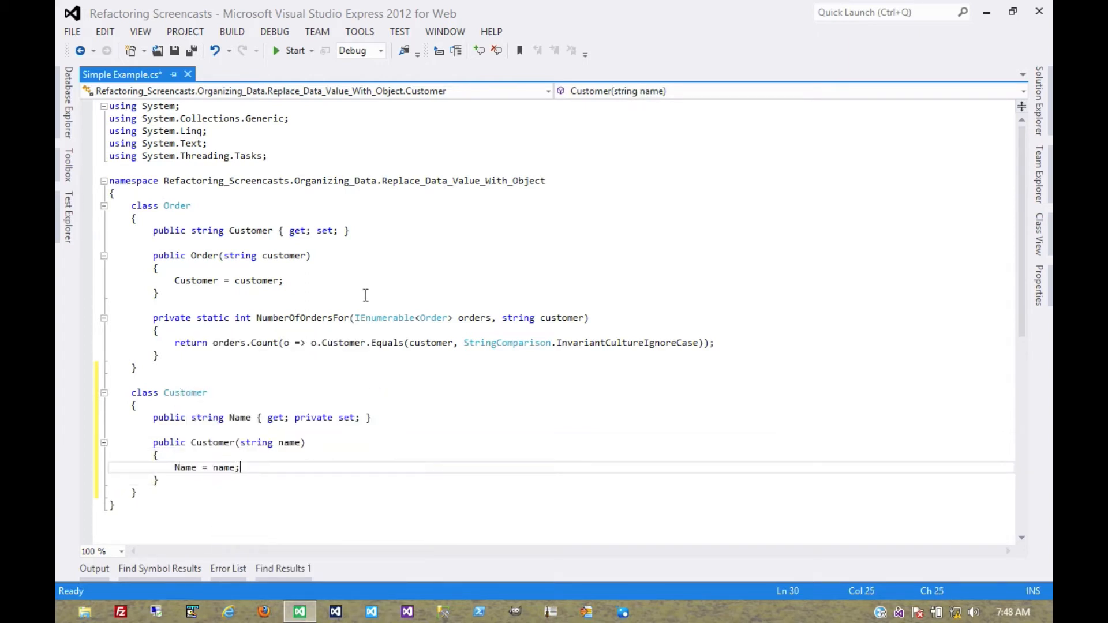
{"action": "mouse_move", "coordinate": [293, 290]}
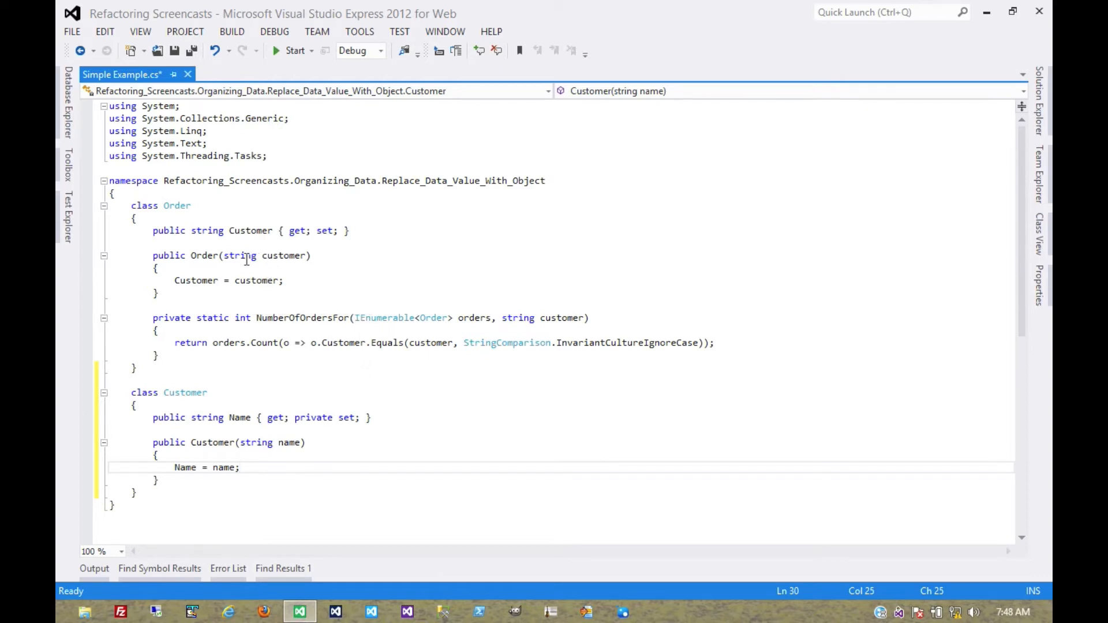
{"action": "mouse_move", "coordinate": [263, 274]}
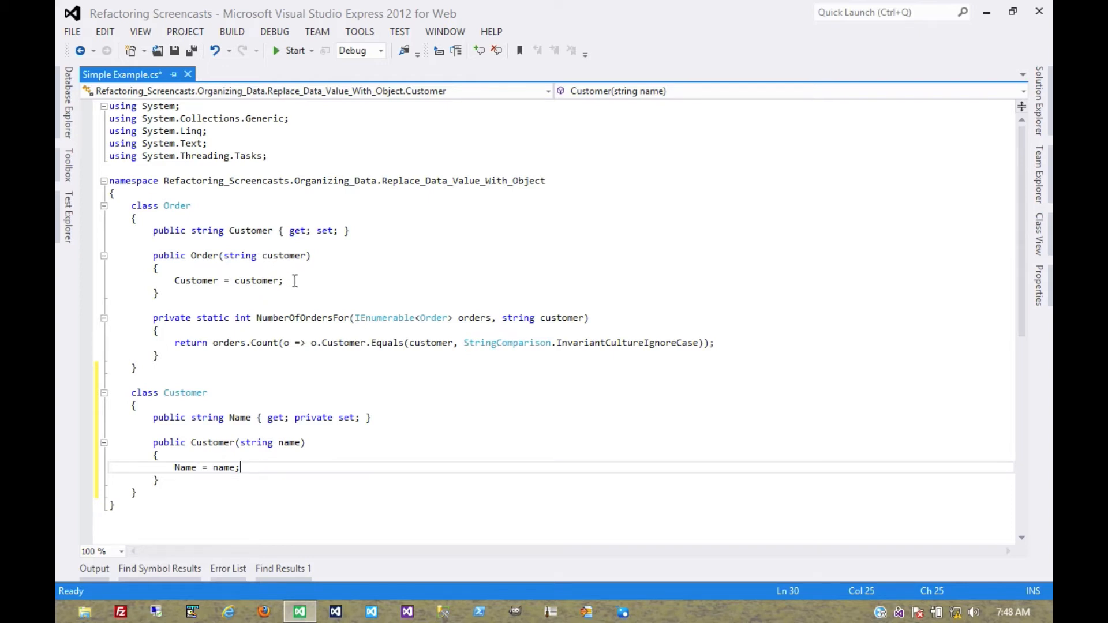
{"action": "mouse_move", "coordinate": [176, 421]}
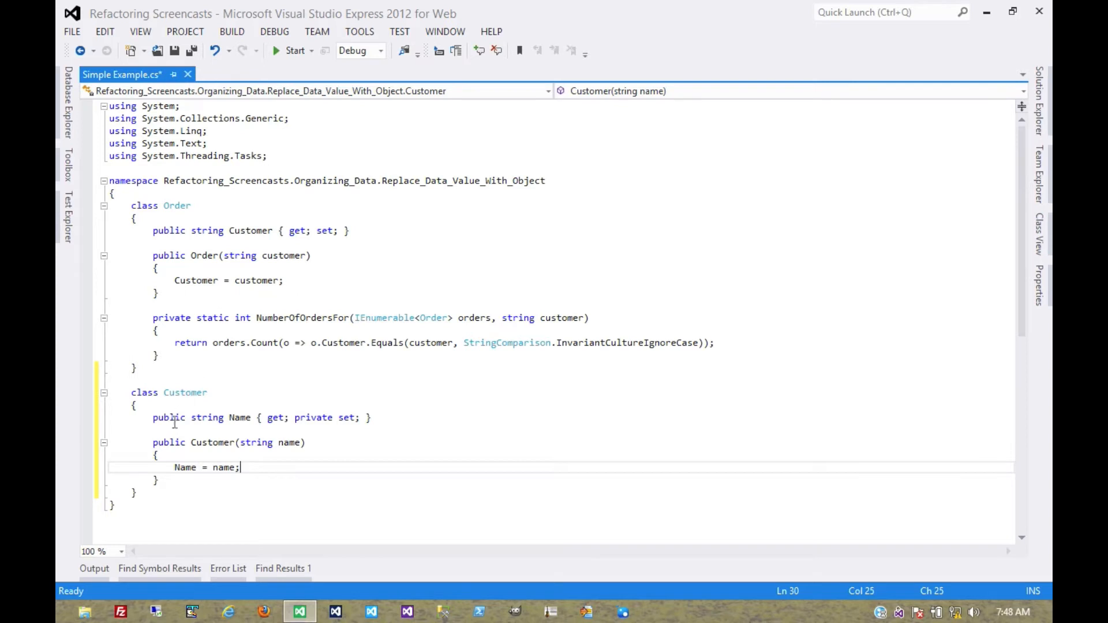
{"action": "mouse_move", "coordinate": [217, 427]}
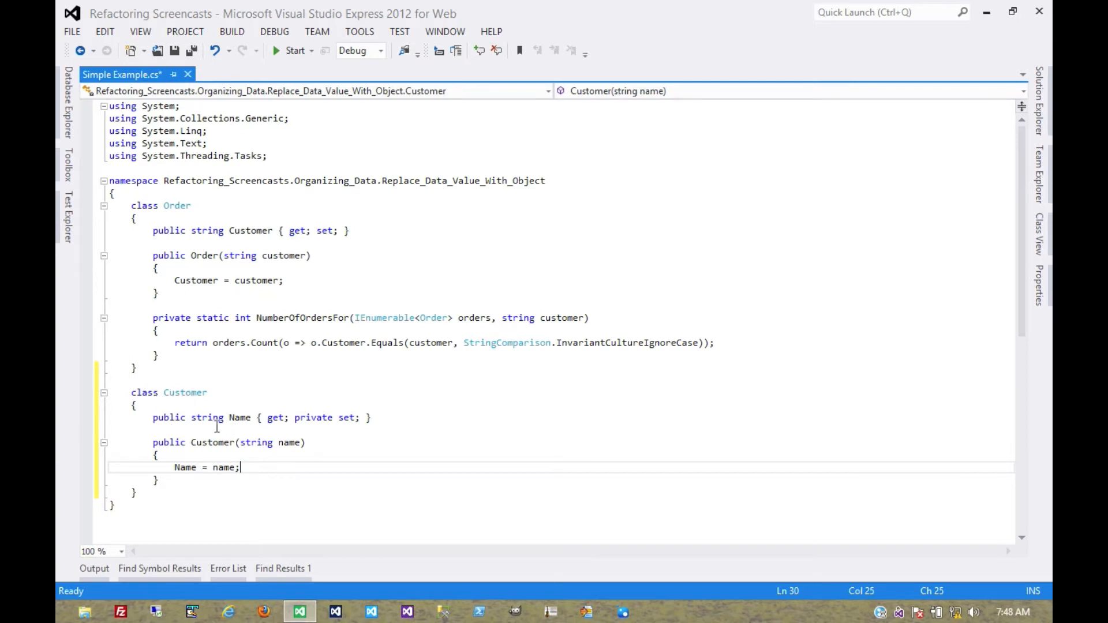
{"action": "mouse_move", "coordinate": [269, 475]}
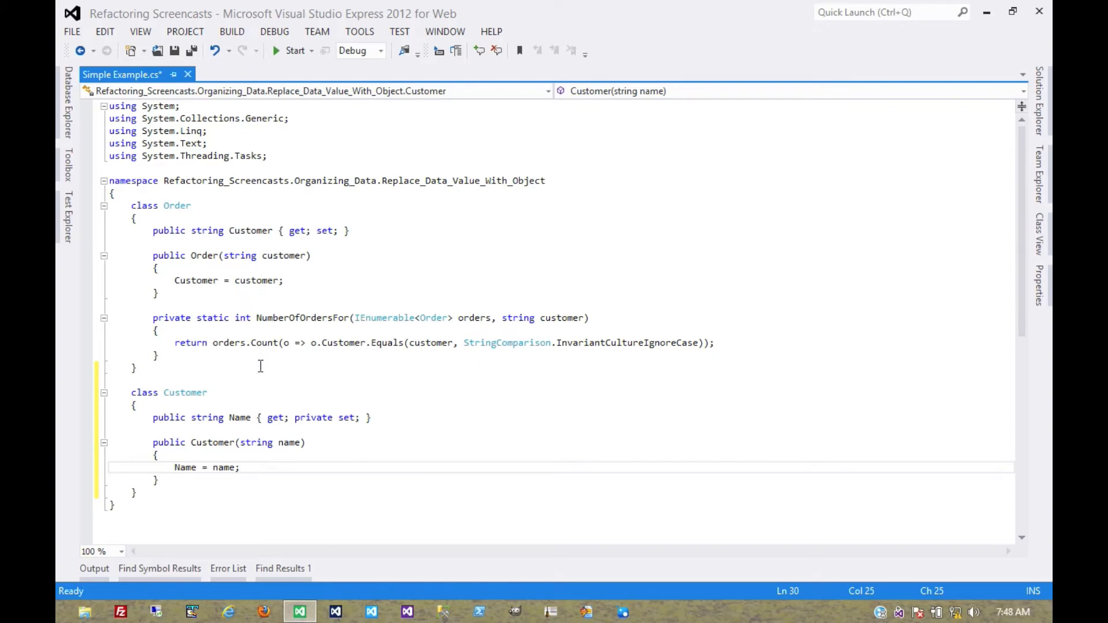
{"action": "mouse_move", "coordinate": [236, 484]}
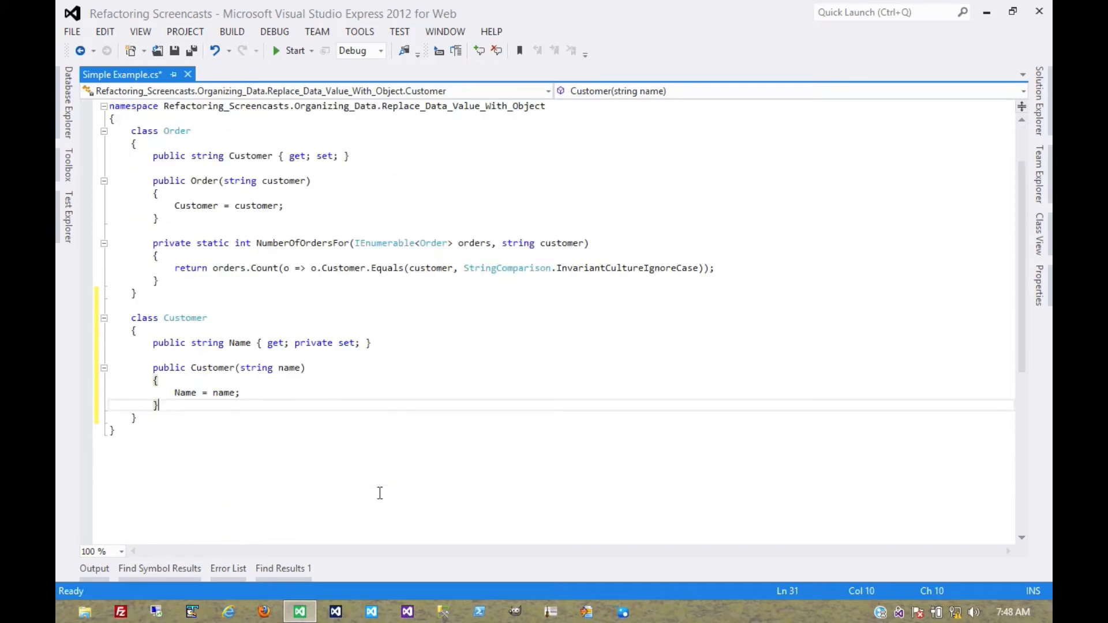
{"action": "mouse_move", "coordinate": [257, 205]}
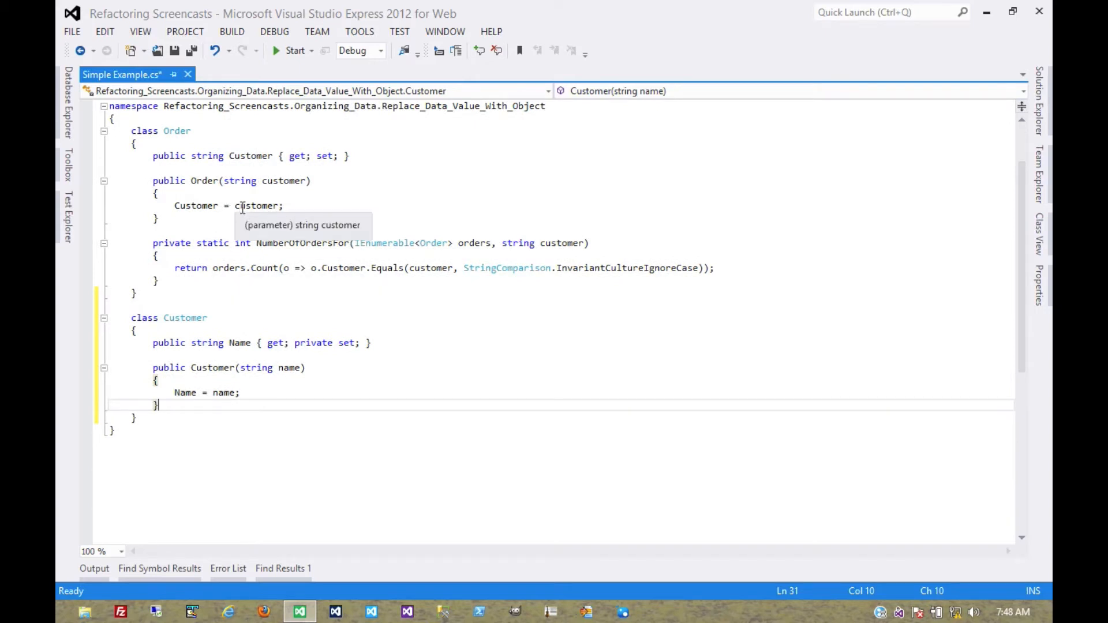
{"action": "mouse_move", "coordinate": [370, 370]}
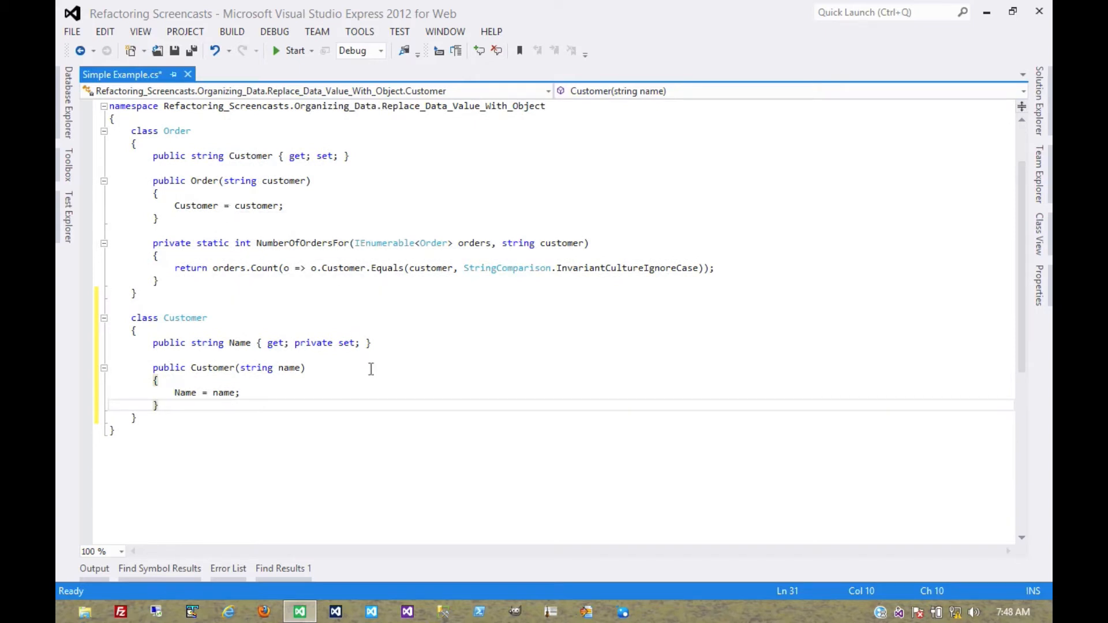
Step: Override Equals in Customer to compare by Name with the other Customer
{"action": "type", "text": "override bool Equals(object obj"}
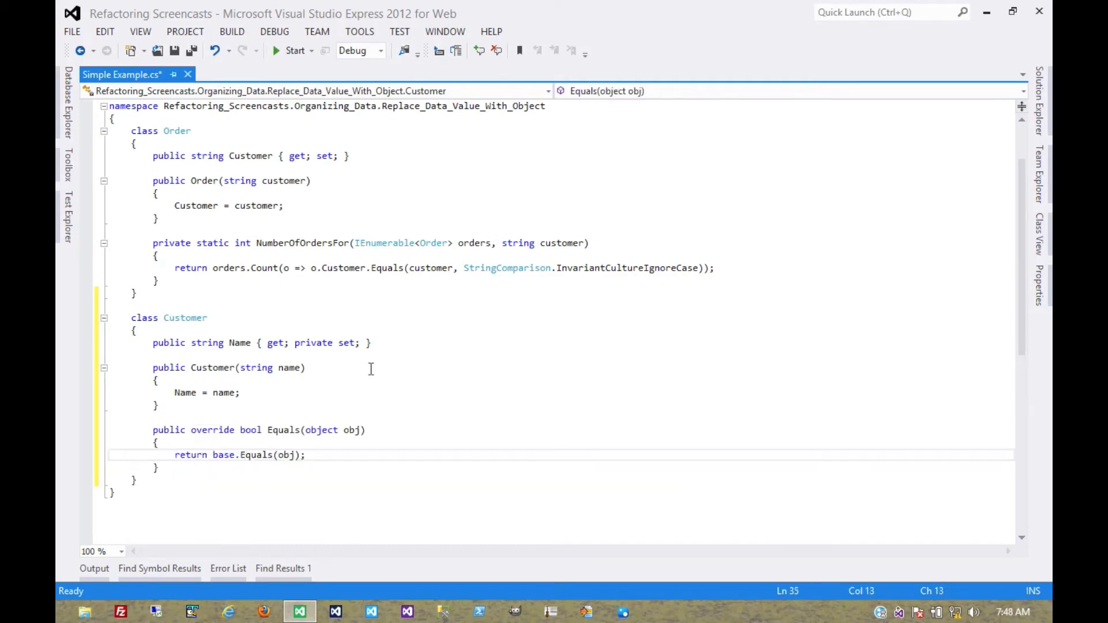
{"action": "key", "text": "Delete"}
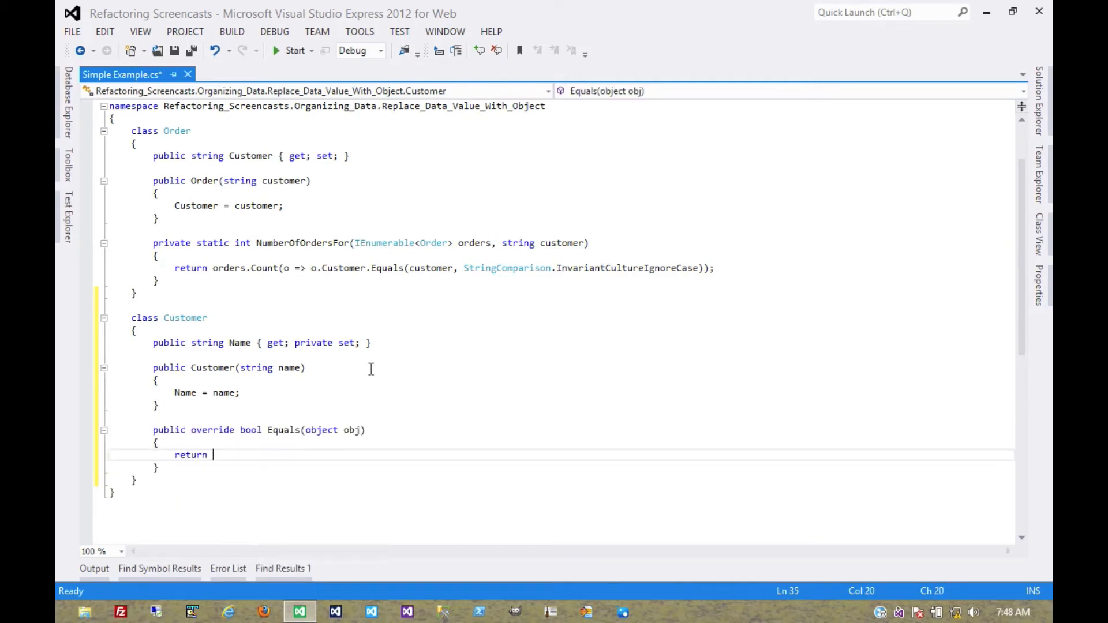
{"action": "type", "text": "Name.eq"}
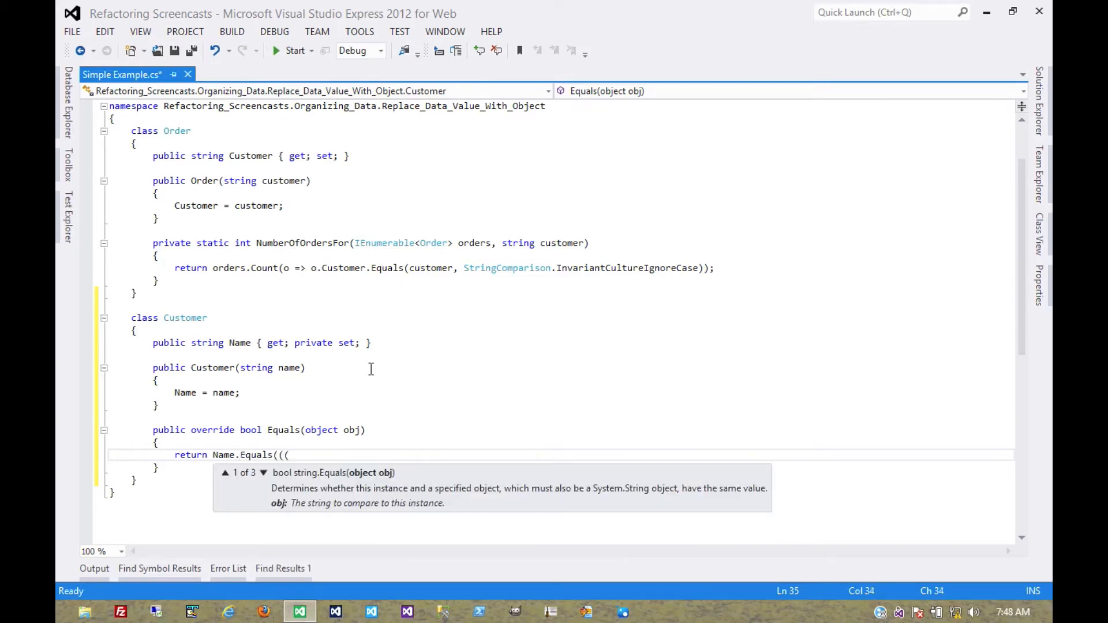
{"action": "type", "text": "Customer)obj).Name)"}
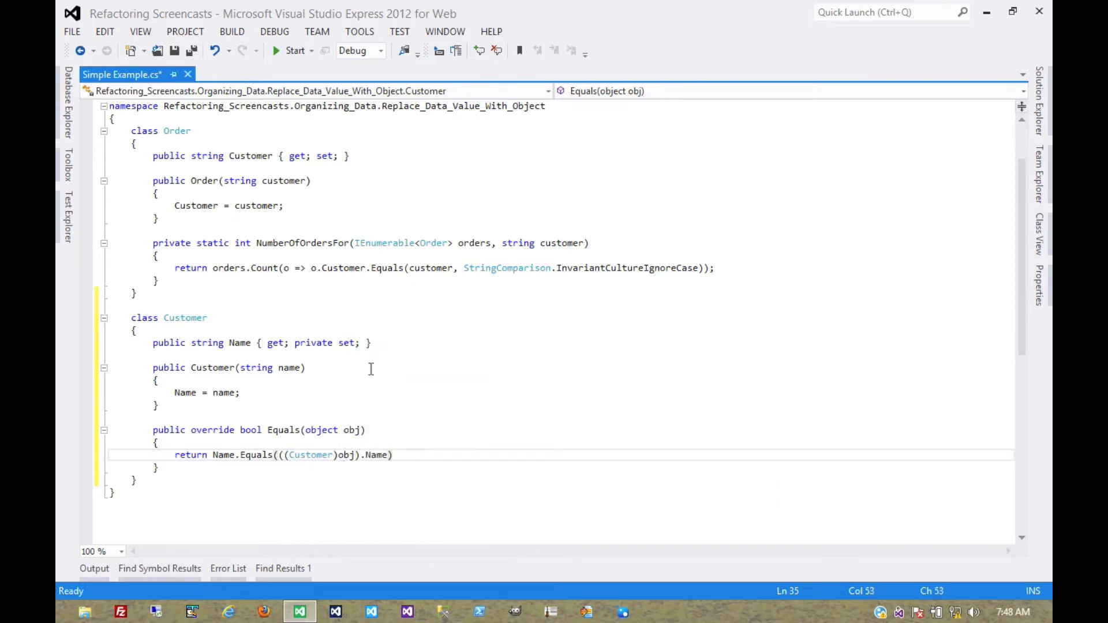
Step: Override GetHashCode in Customer to return Name's hash code
{"action": "type", "text": "ov"}
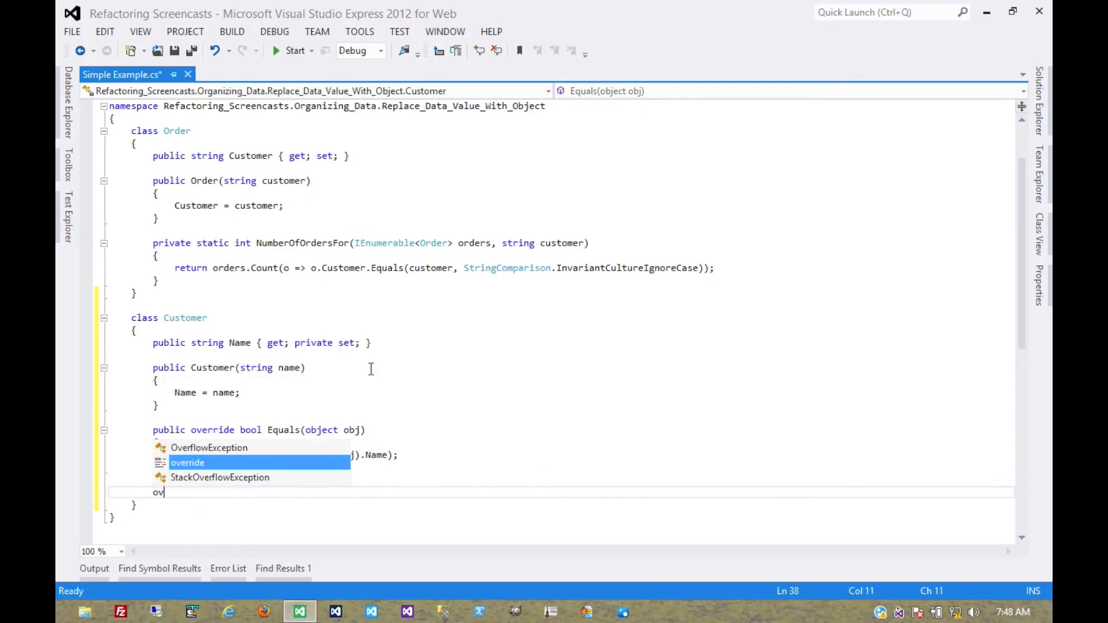
{"action": "key", "text": "Tab"}
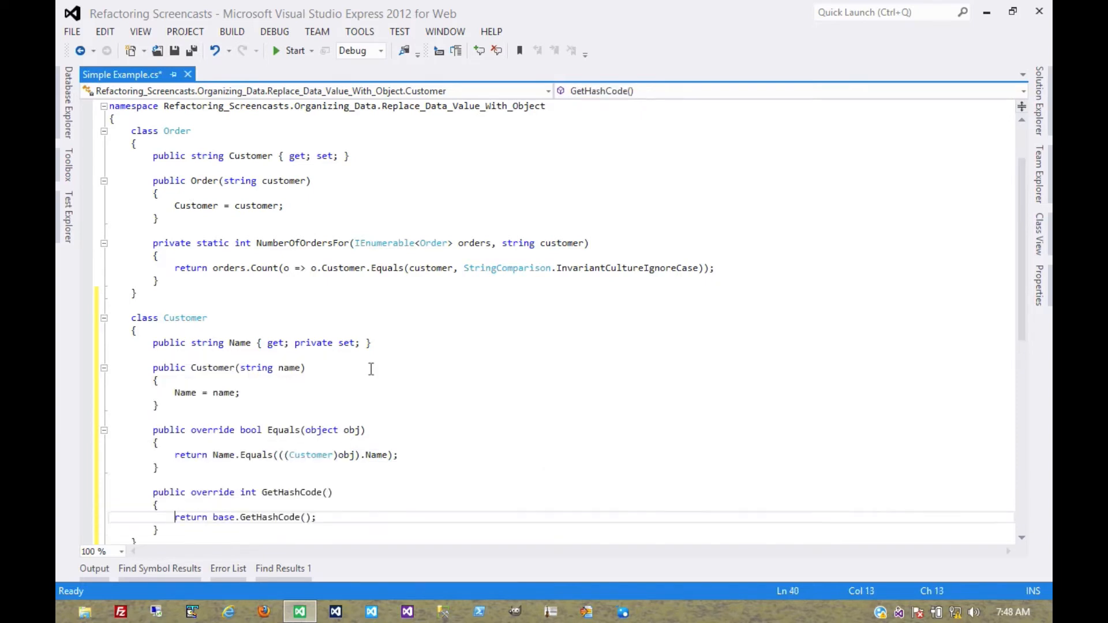
{"action": "type", "text": "Nam"}
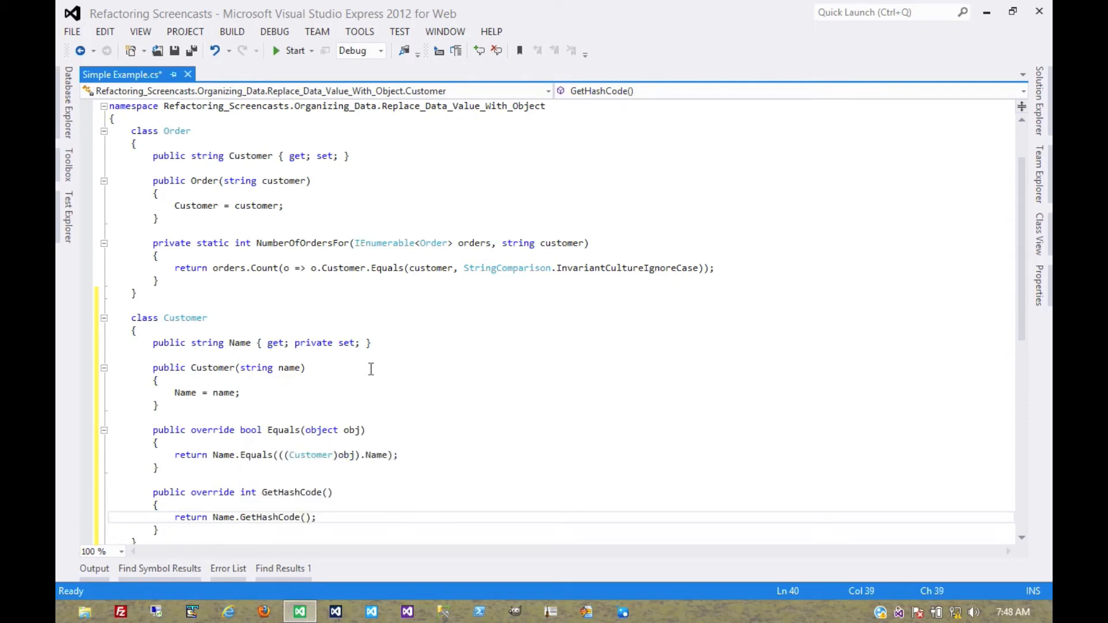
{"action": "mouse_move", "coordinate": [440, 379]}
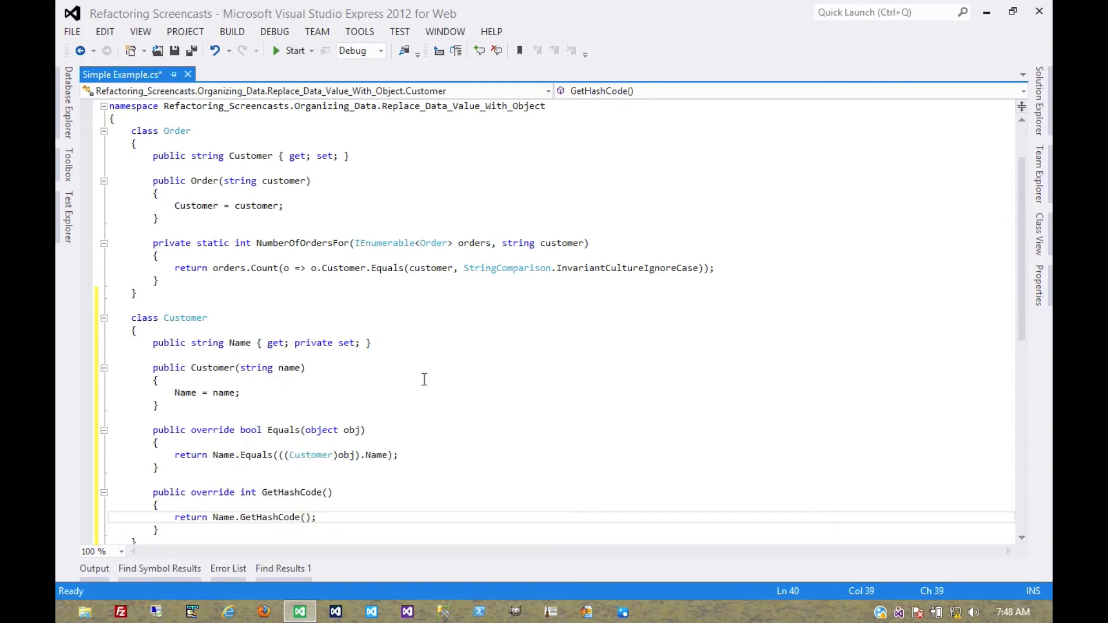
{"action": "scroll", "scroll_direction": "down", "scroll_amount": 3}
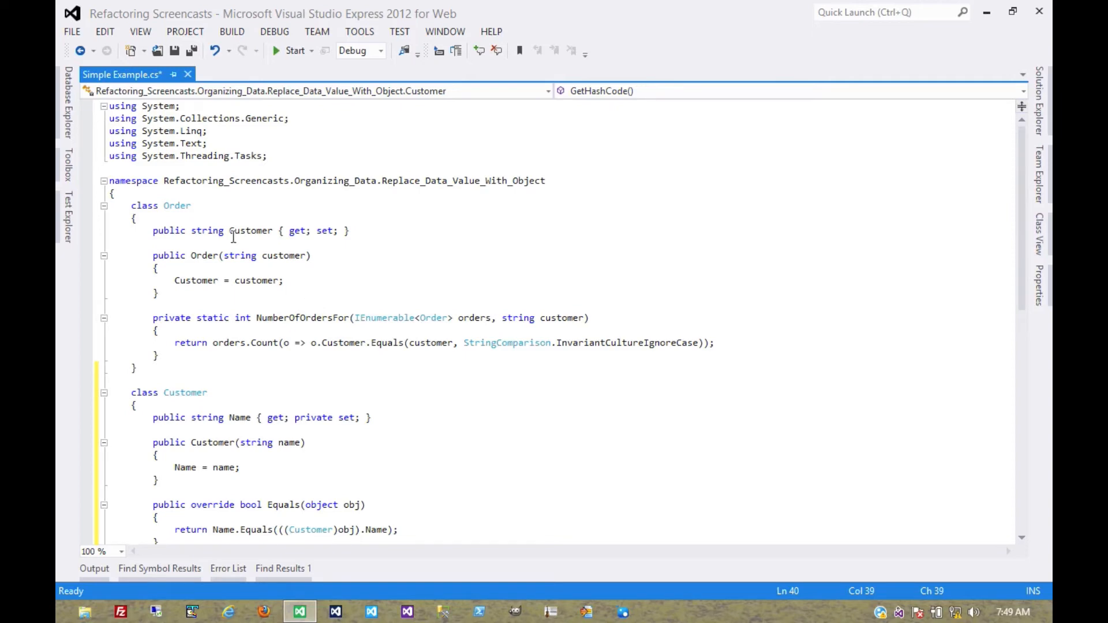
{"action": "mouse_move", "coordinate": [242, 220]}
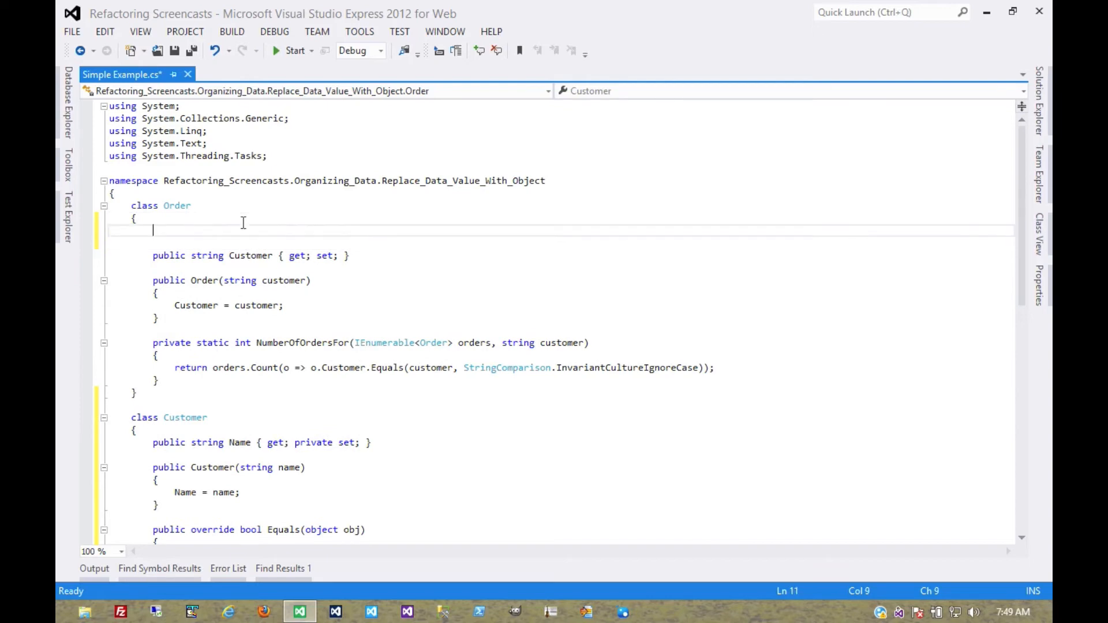
Step: Add 'private Customer _customer;' to Order and rename the Customer property to CustomerName
{"action": "type", "text": "private"}
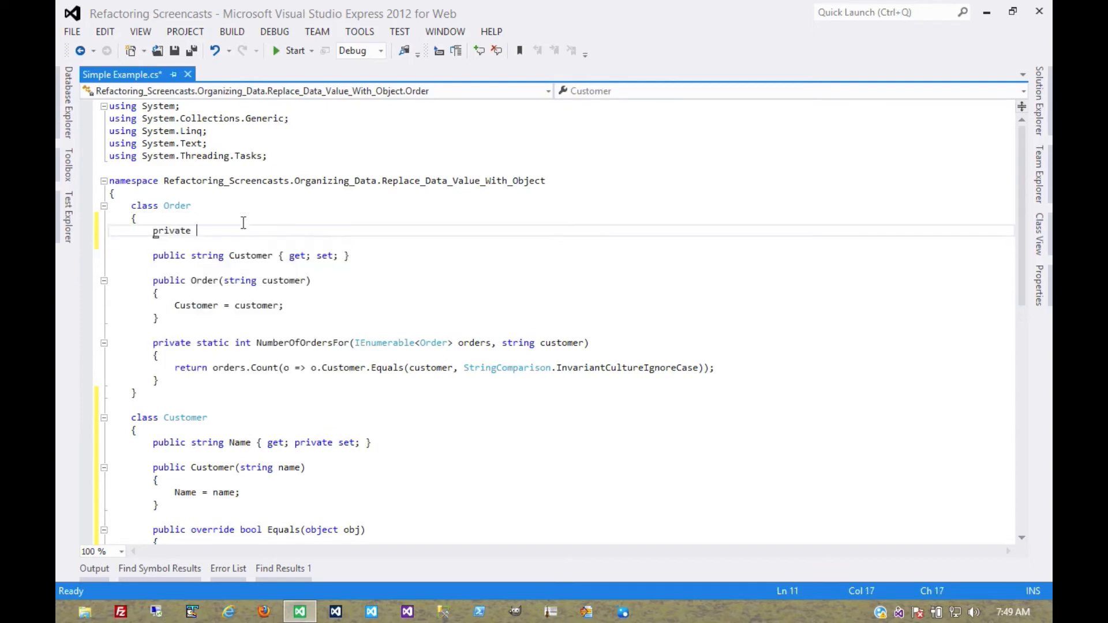
{"action": "type", "text": "Customer _c"}
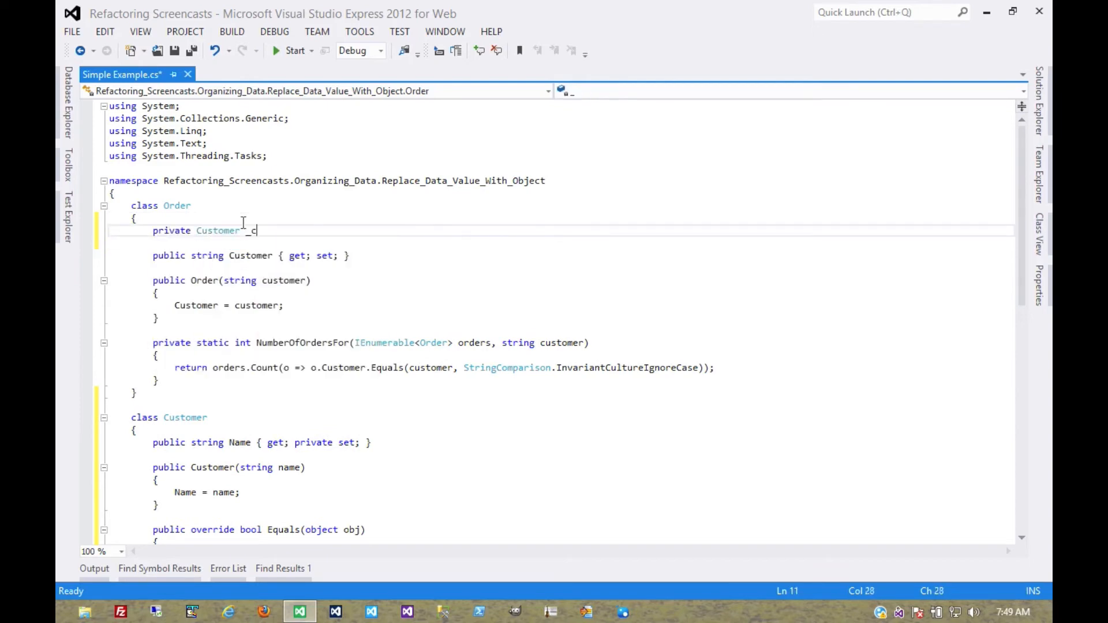
{"action": "type", "text": "ustomer;"}
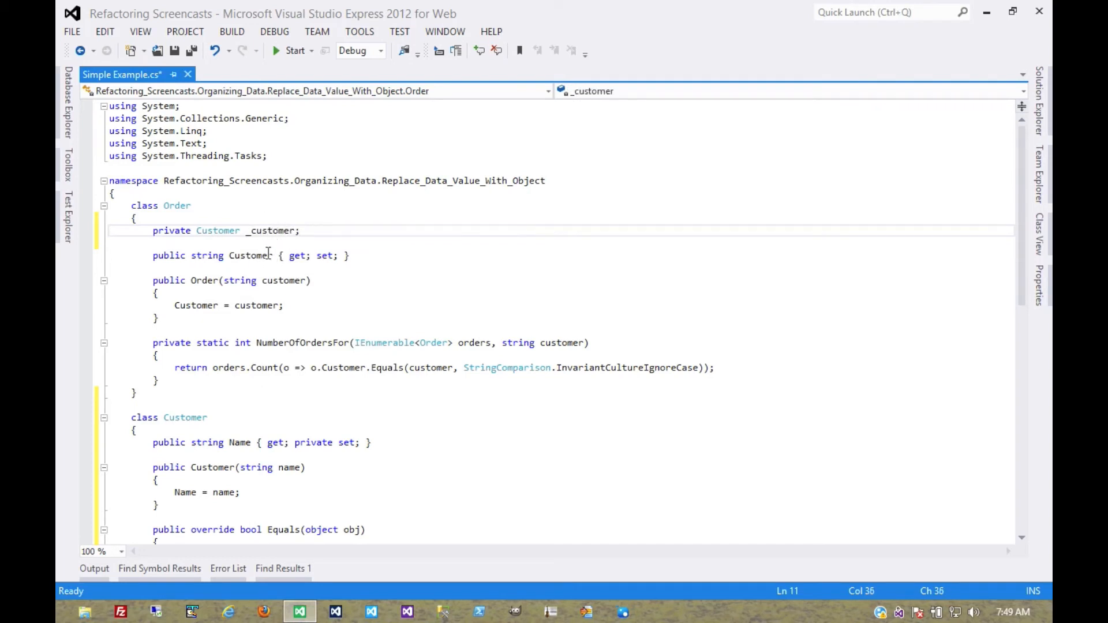
{"action": "left_click", "coordinate": [283, 255]}
{"action": "type", "text": "Name"}
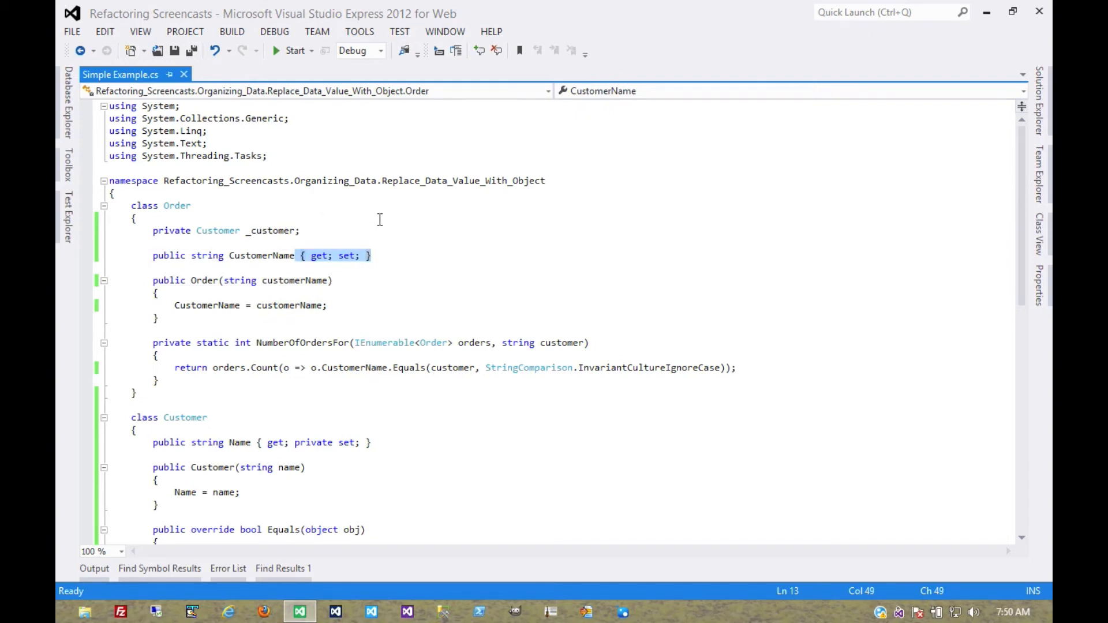
Step: Give CustomerName a getter returning _customer.Name and a setter creating new Customer(value)
{"action": "type", "text": "get { return _customer.Name;"}
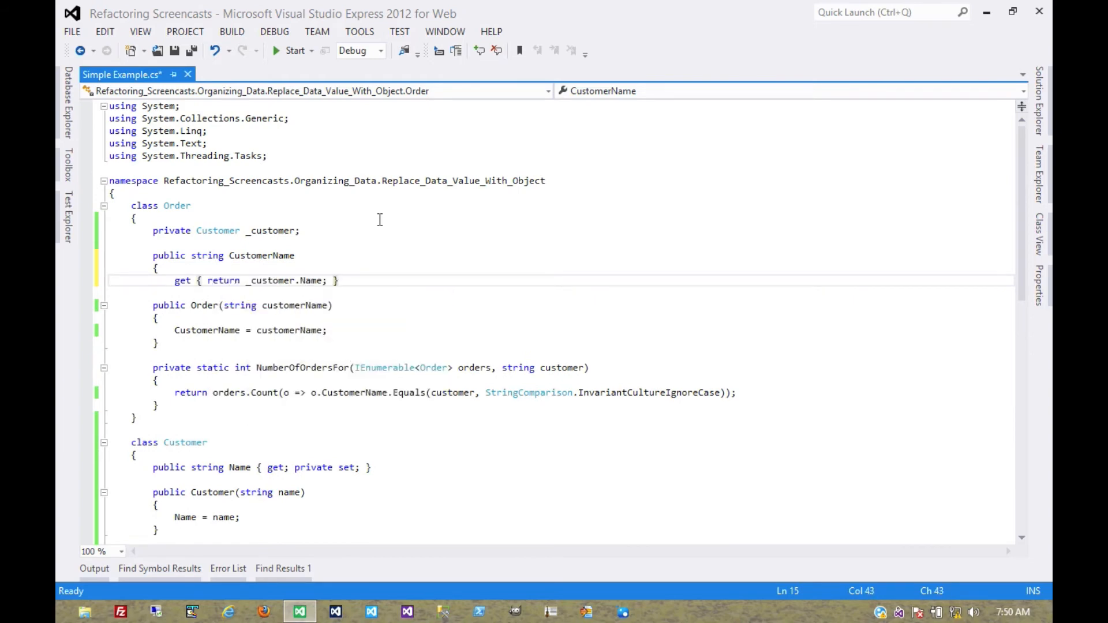
{"action": "type", "text": "set {"}
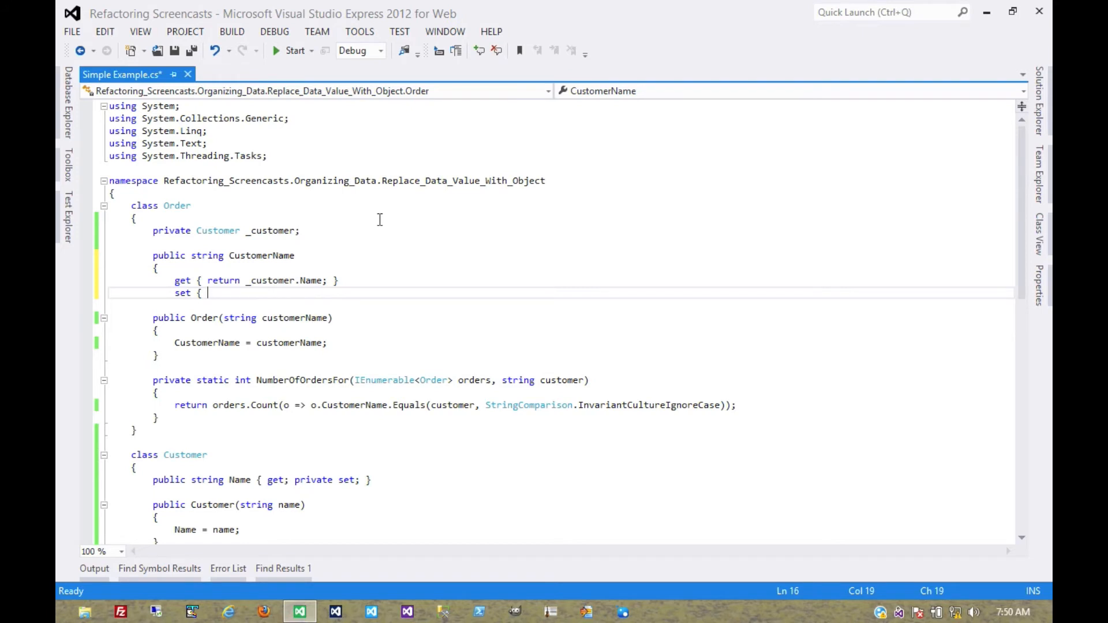
{"action": "type", "text": "_customer ="}
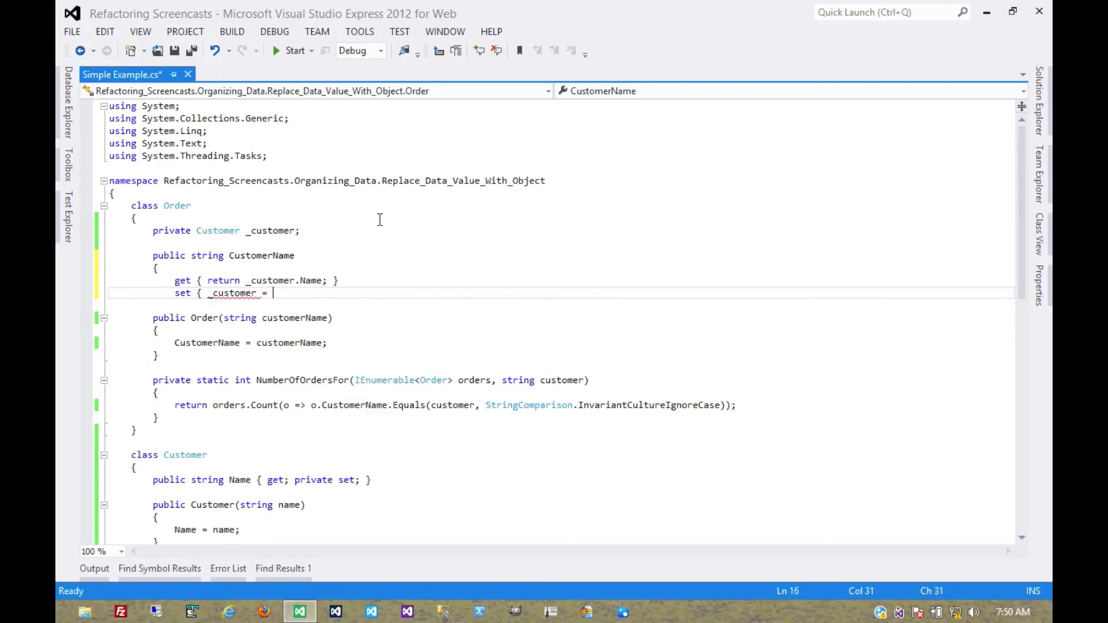
{"action": "type", "text": "new Customer(value);"}
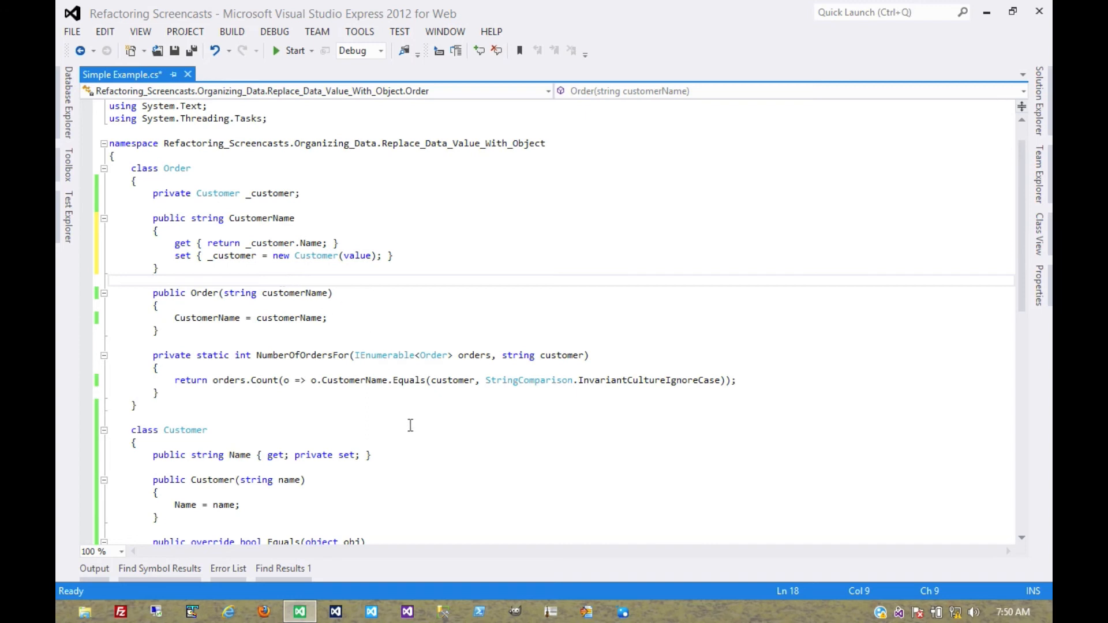
{"action": "mouse_move", "coordinate": [413, 460]}
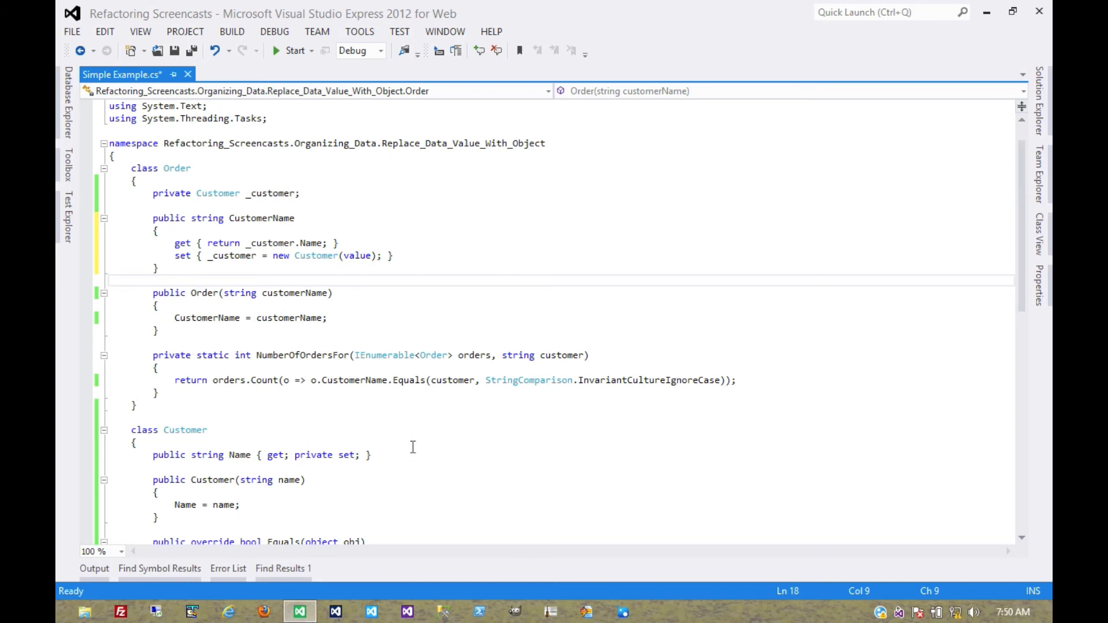
{"action": "mouse_move", "coordinate": [209, 218]}
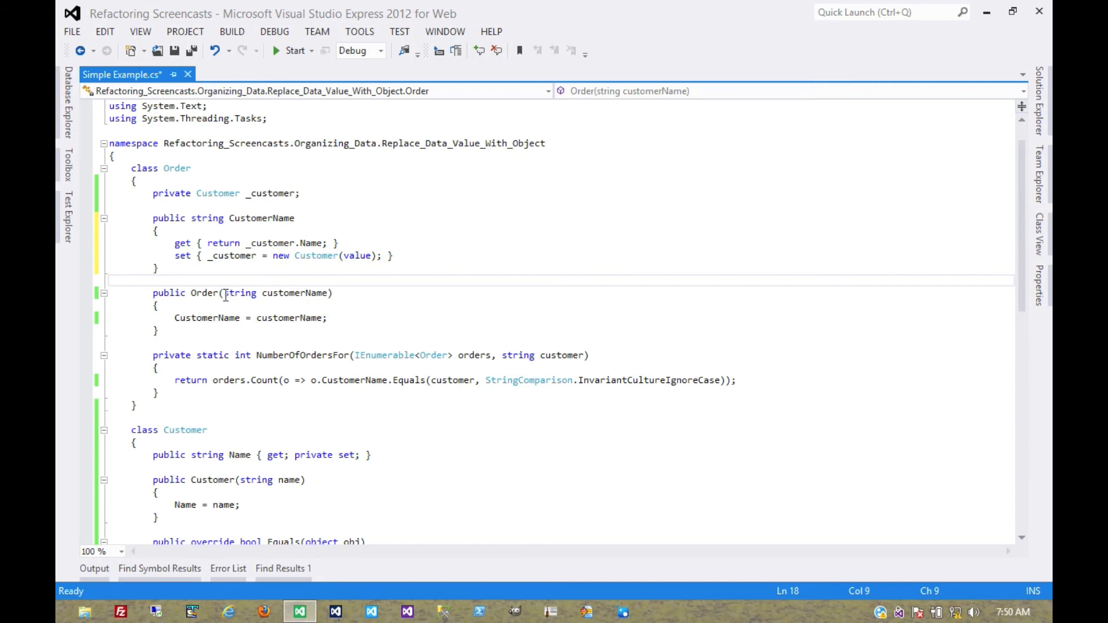
{"action": "mouse_move", "coordinate": [219, 267]}
{"action": "type", "text": "Custome"}
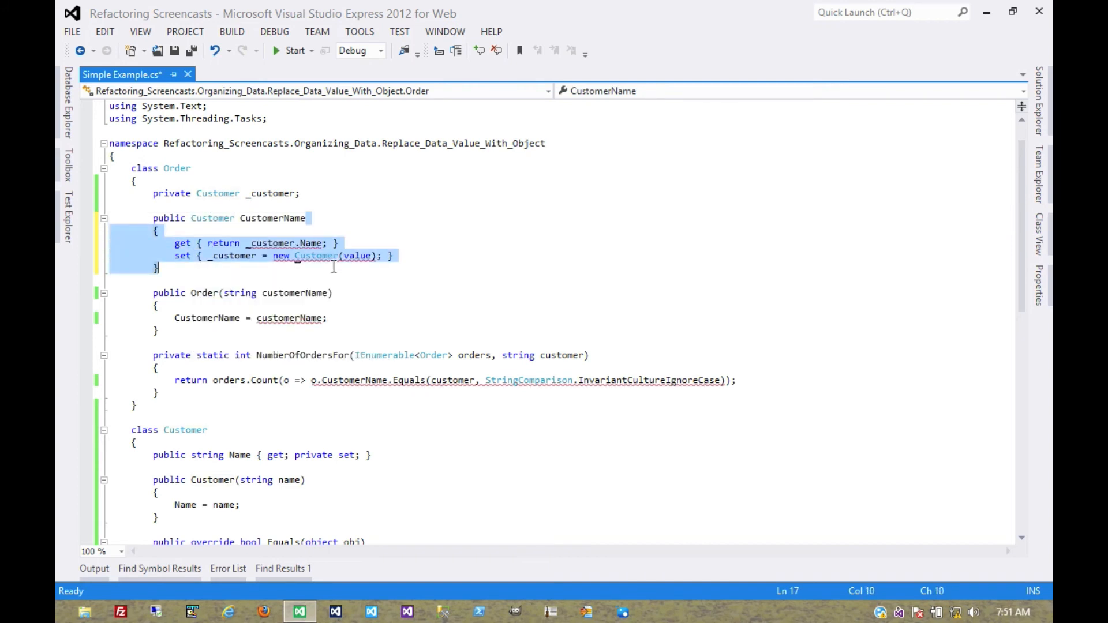
Step: Turn the field into a Customer { get; set; } auto-property built in the constructor, comparing Customer.Name in NumberOfOrdersFor
{"action": "type", "text": "{get;set"}
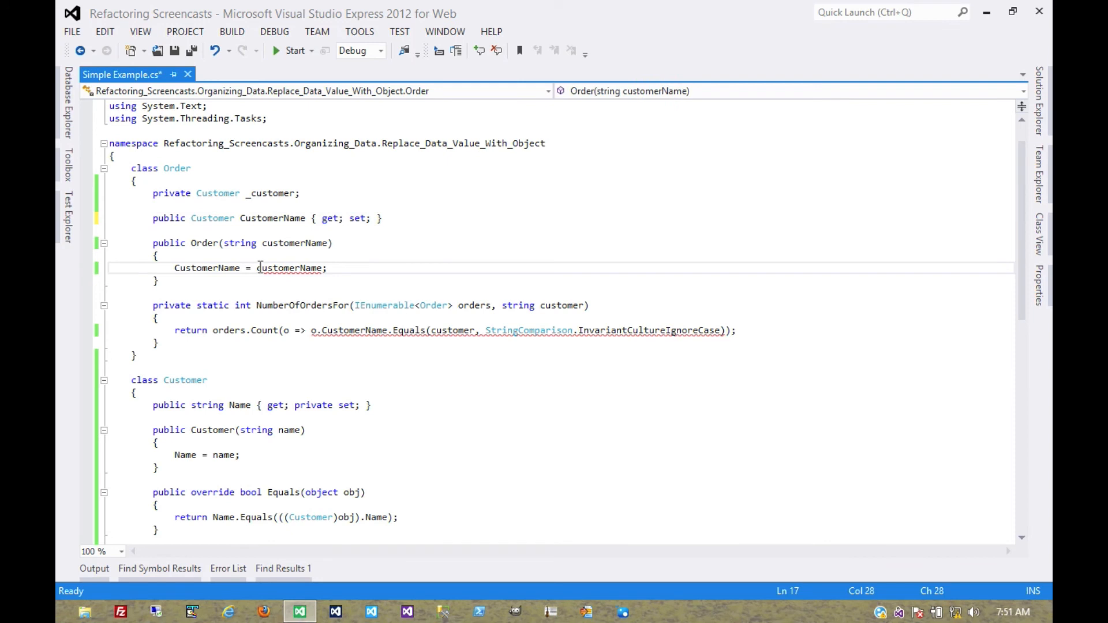
{"action": "type", "text": "new Customer("}
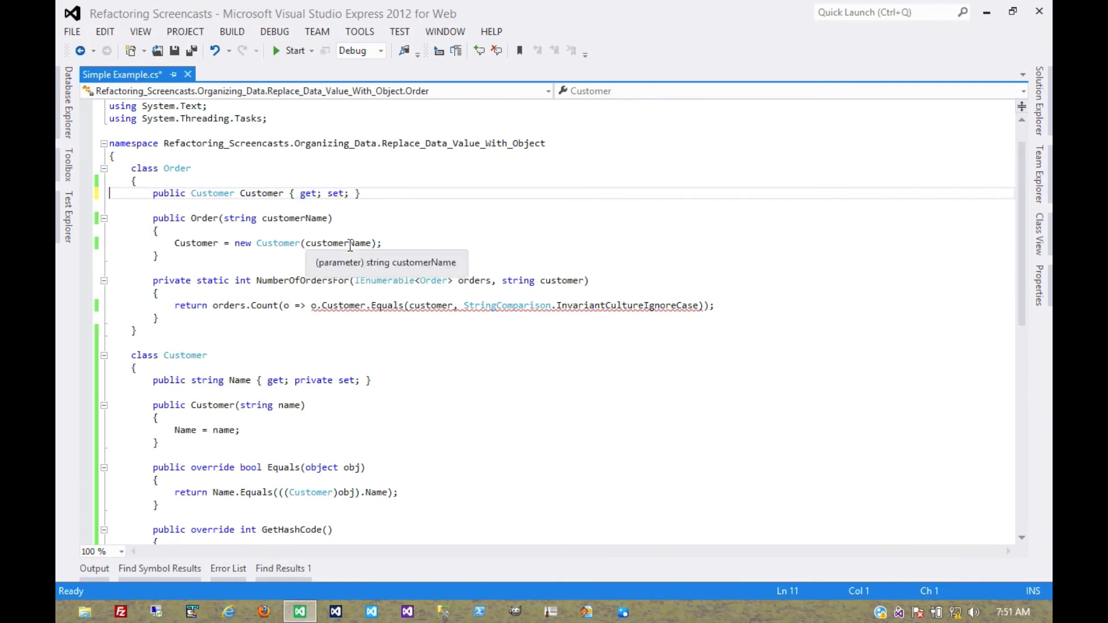
{"action": "left_click", "coordinate": [395, 305]}
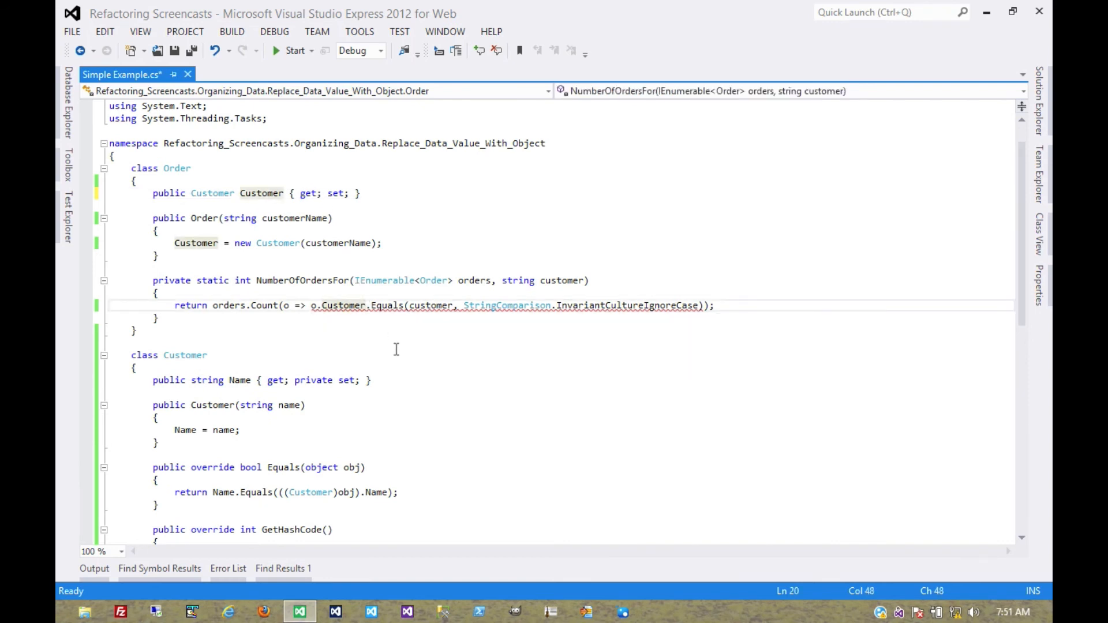
{"action": "type", "text": ".Name"}
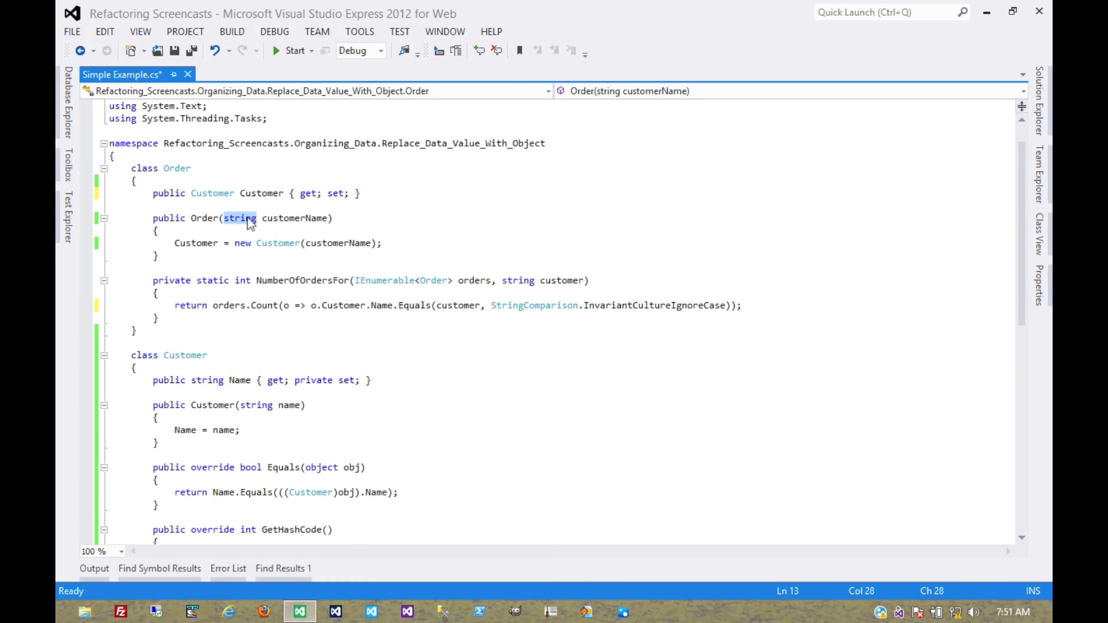
Step: Make the constructor take a Customer parameter renamed to customer and assign it directly to Customer
{"action": "type", "text": "Customer"}
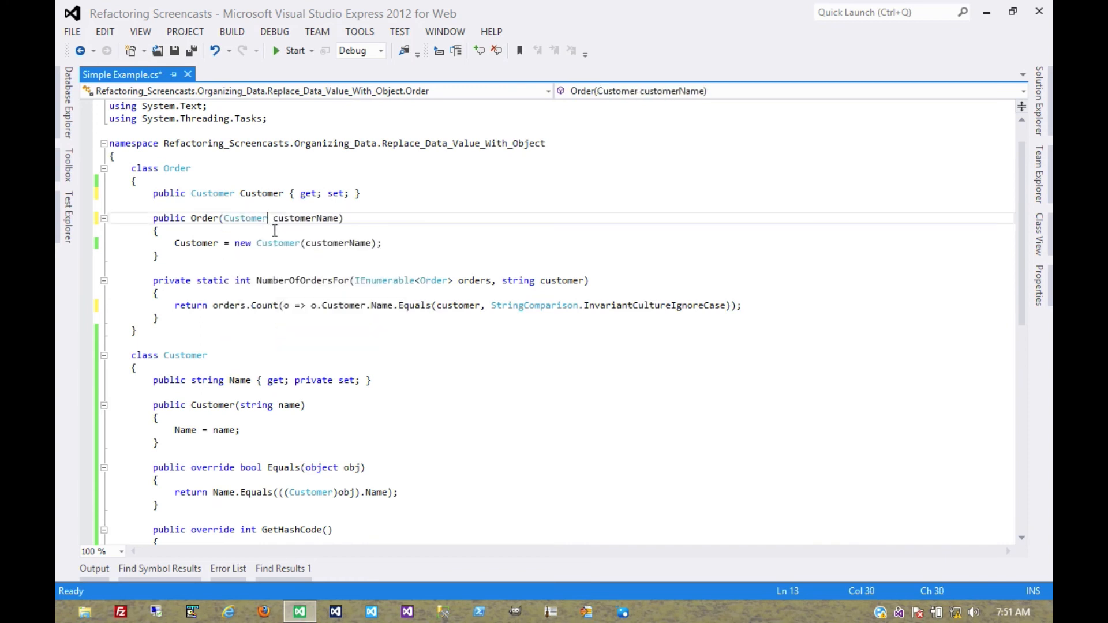
{"action": "left_click_drag", "start_coordinate": [235, 244], "coordinate": [382, 244]}
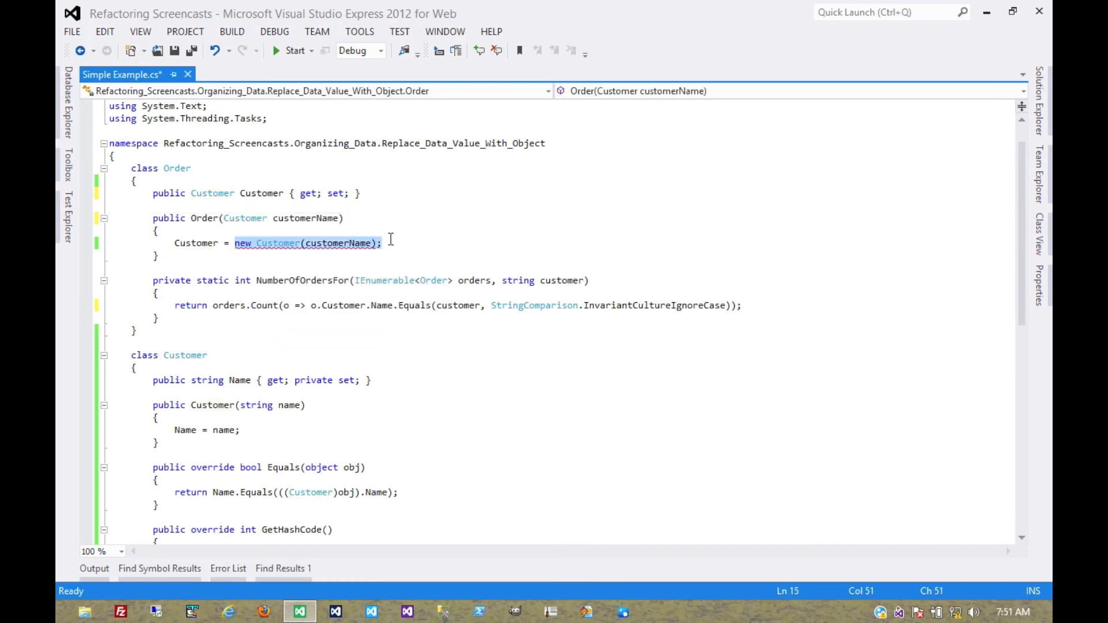
{"action": "type", "text": "customerName;"}
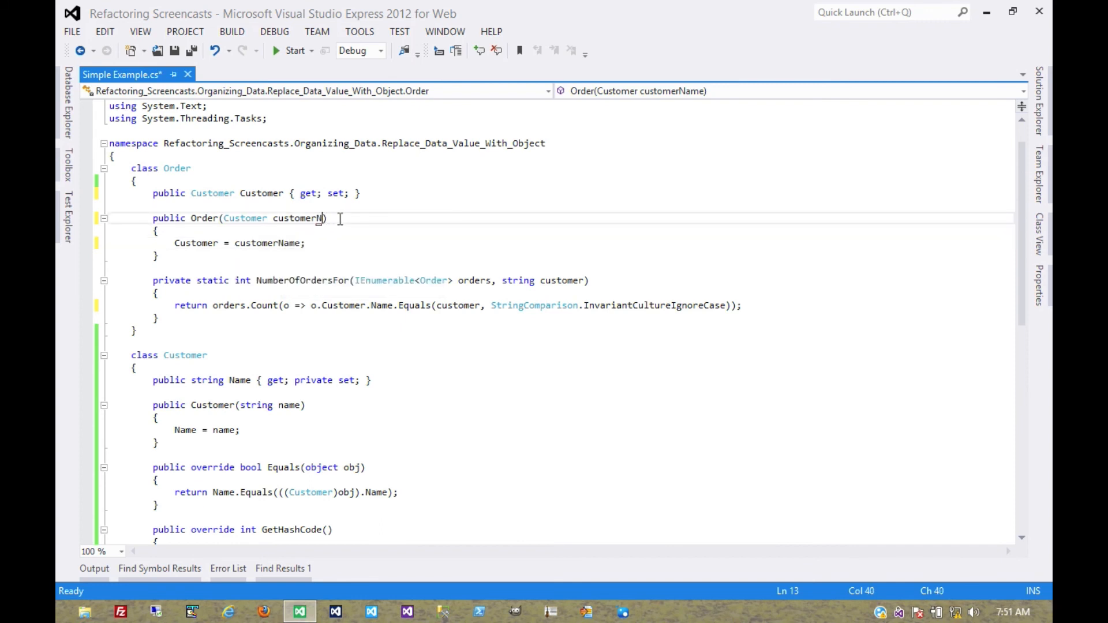
{"action": "left_click", "coordinate": [324, 232]}
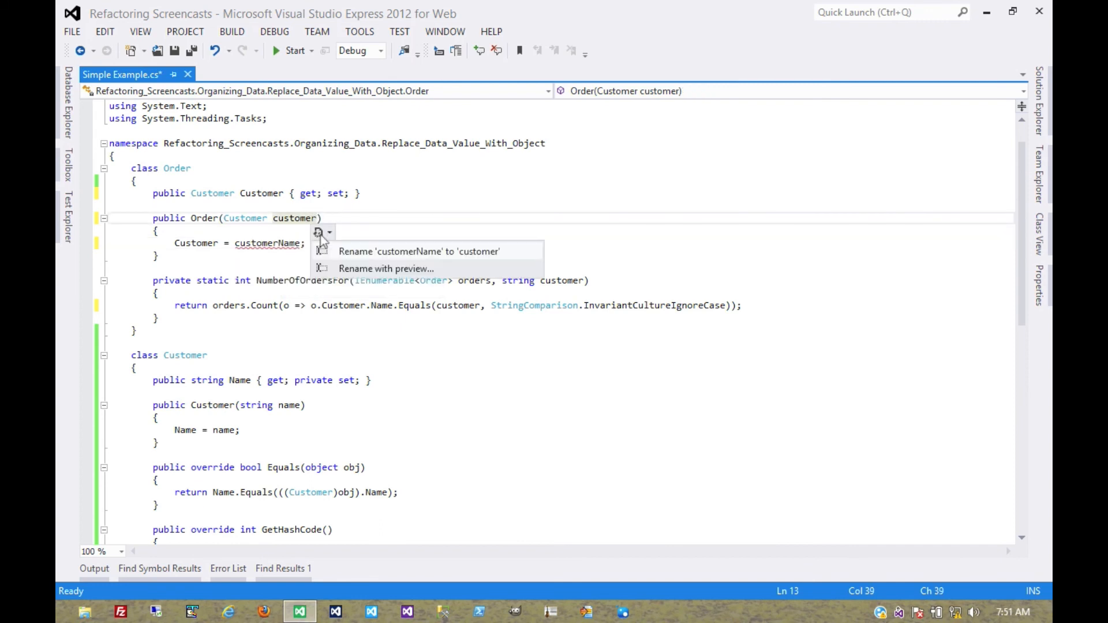
{"action": "left_click", "coordinate": [418, 252]}
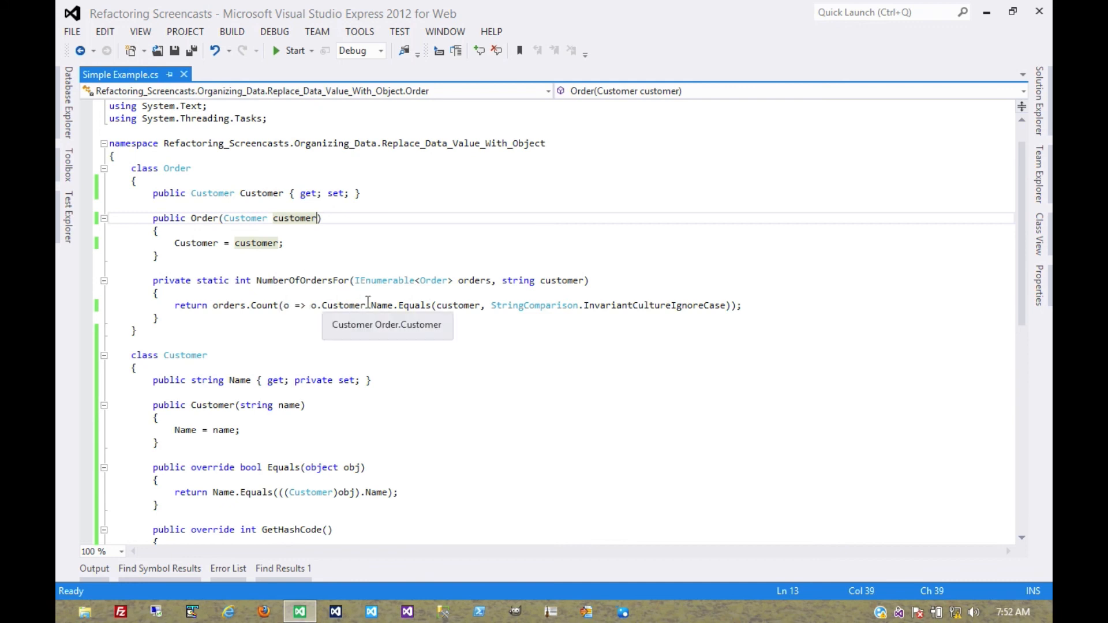
{"action": "mouse_move", "coordinate": [495, 324]}
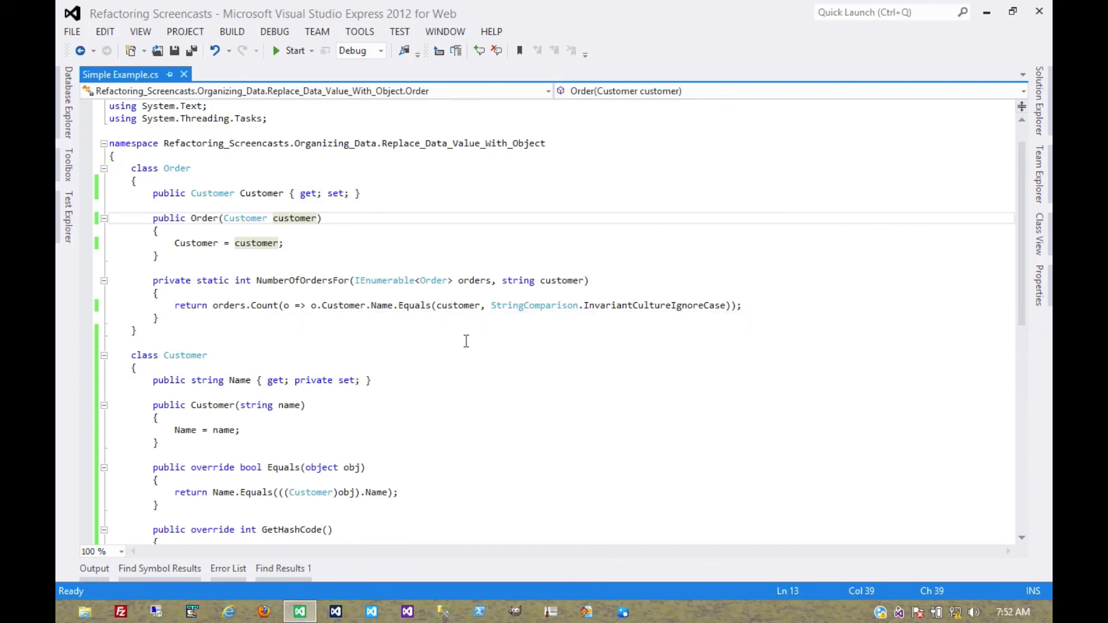
Step: Change NumberOfOrdersFor's parameter to Customer and count orders with o.Customer.Equals(customer)
{"action": "scroll", "scroll_direction": "down", "scroll_amount": 3}
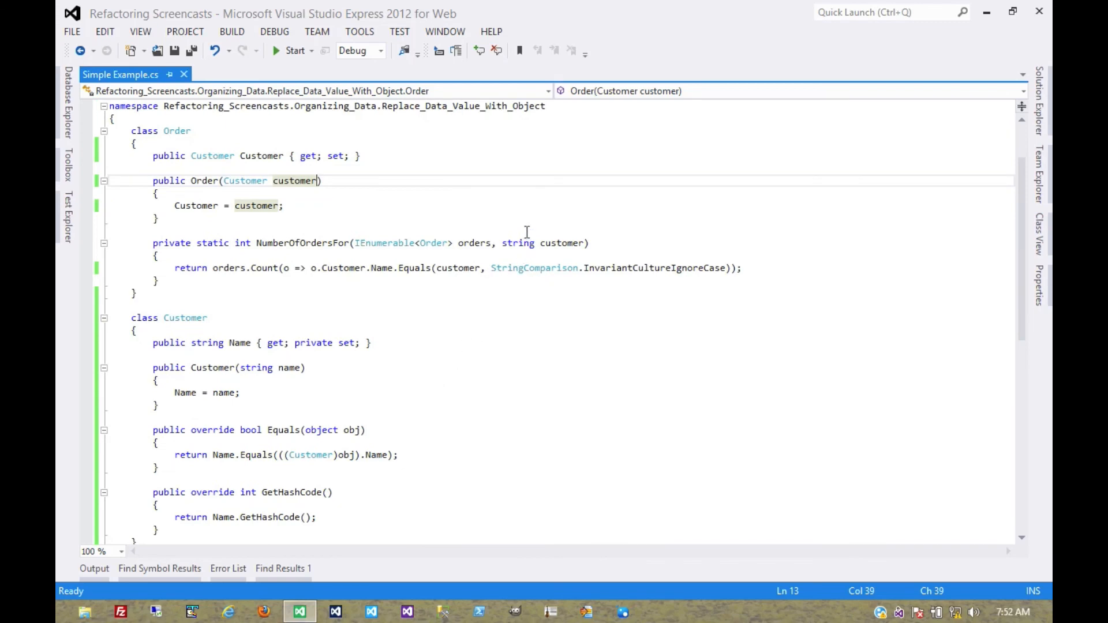
{"action": "mouse_move", "coordinate": [562, 244]}
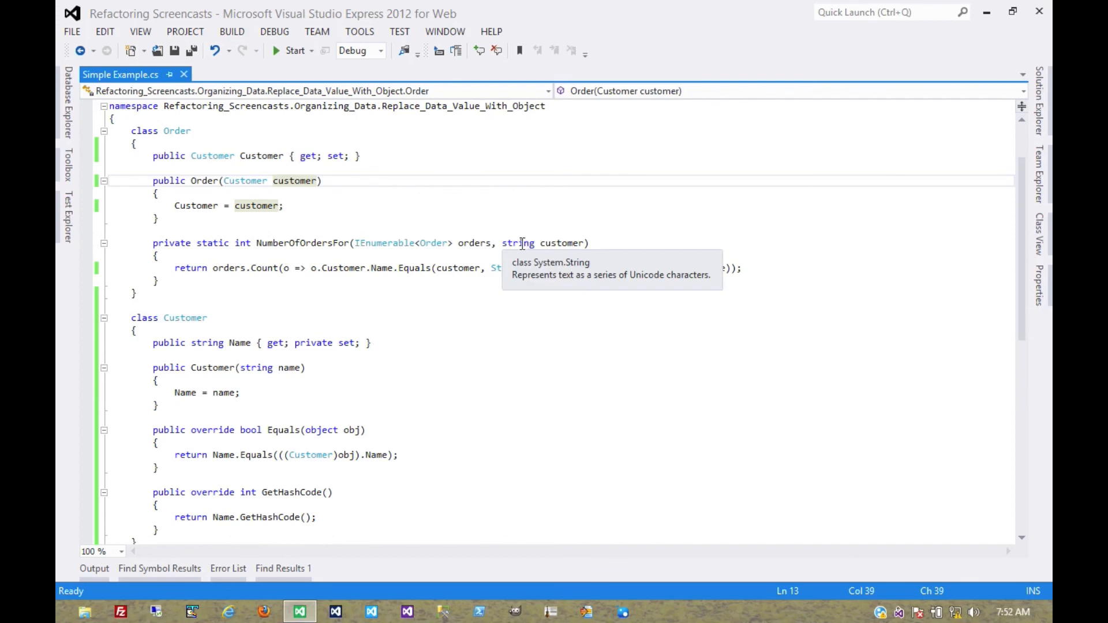
{"action": "double_click", "coordinate": [518, 242]}
{"action": "type", "text": "Custome"}
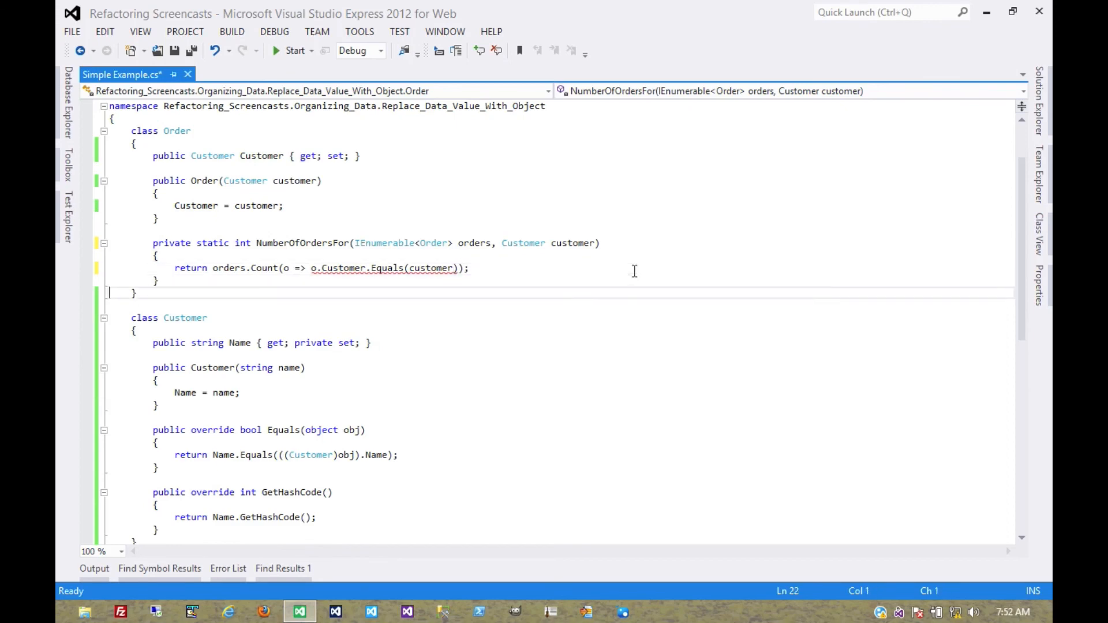
{"action": "scroll", "scroll_direction": "down", "scroll_amount": 3}
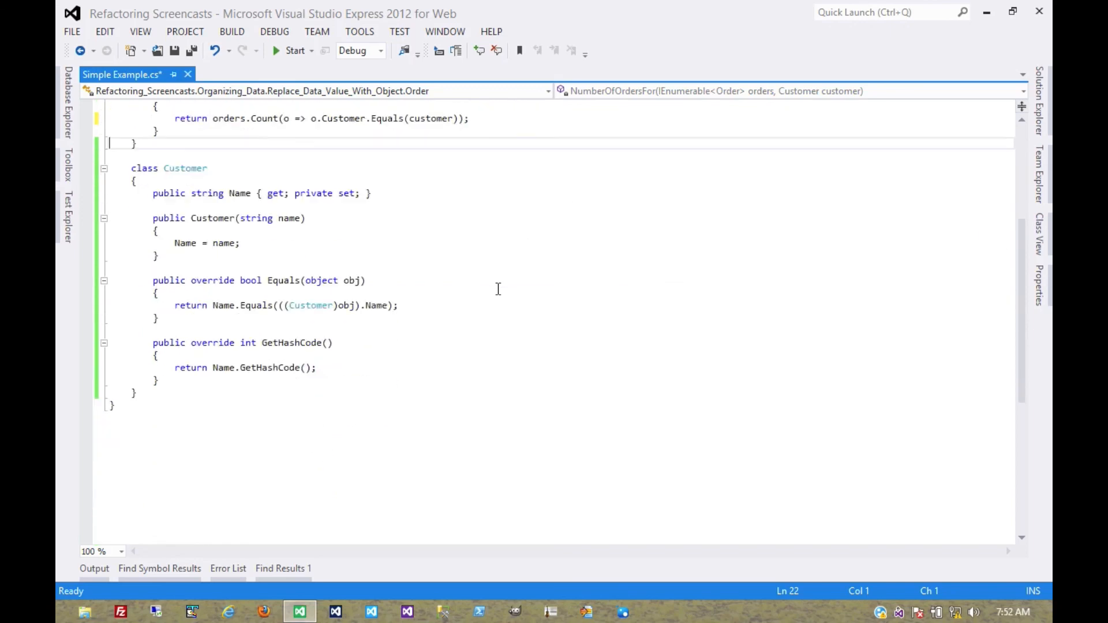